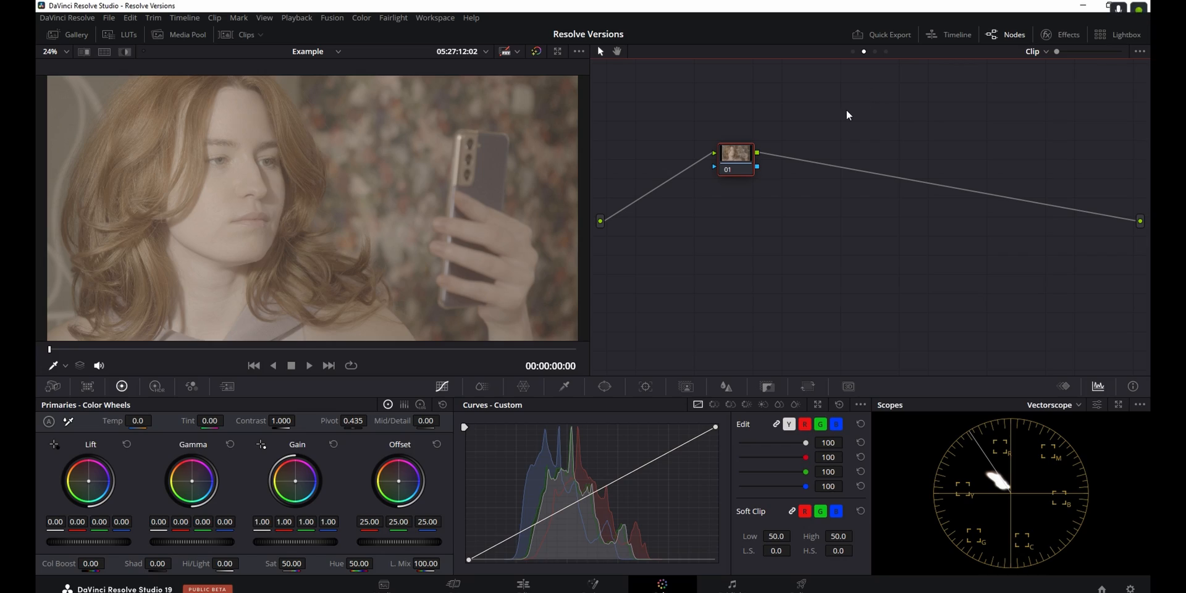
mouse_move(837, 214)
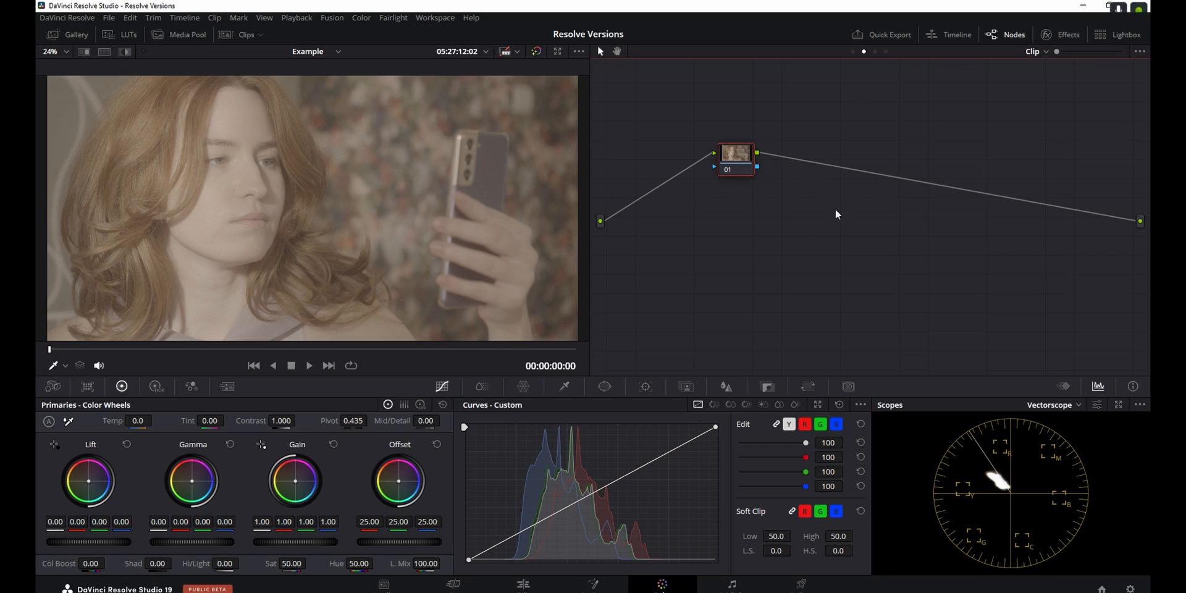
- Move node 01 further right in the node graph before browsing its favourite LUTs
drag(735, 153, 916, 159)
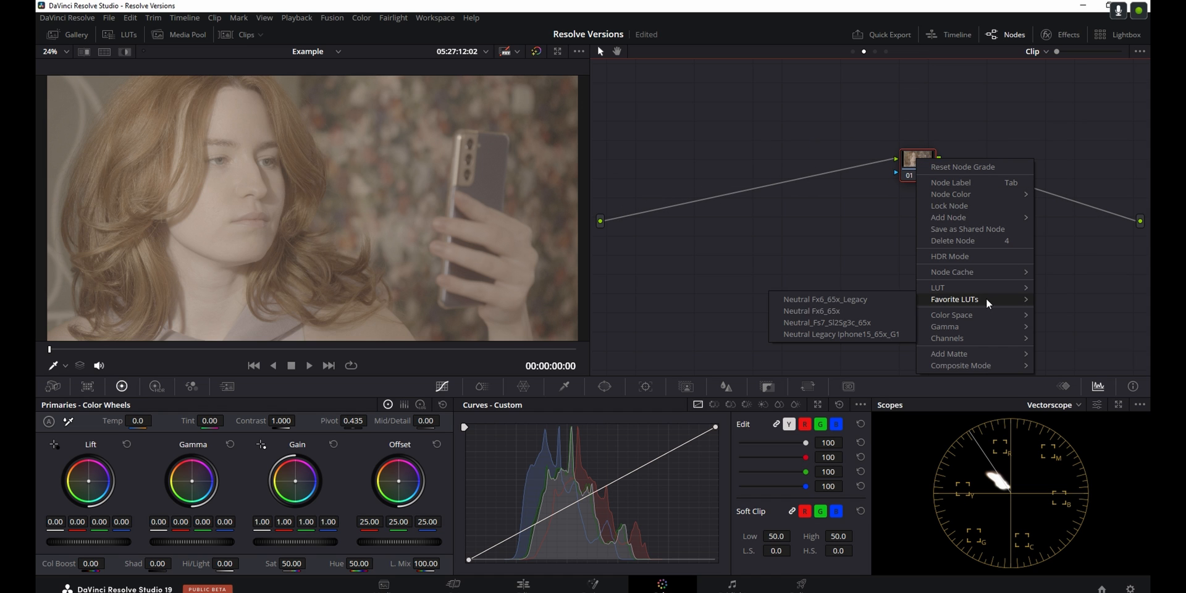
mouse_move(813, 312)
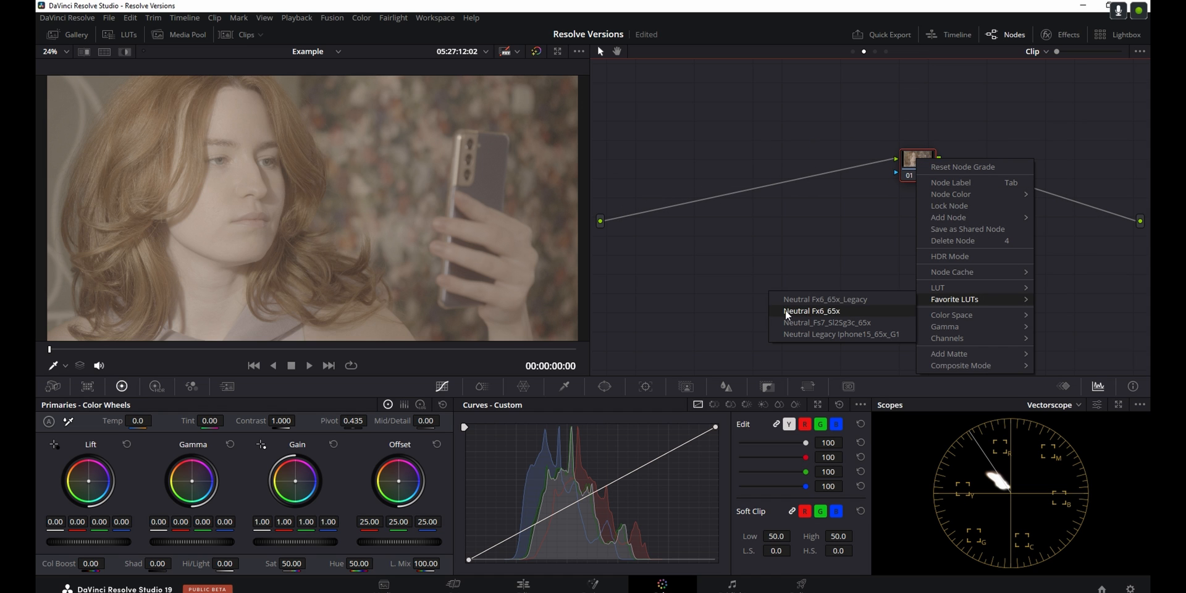
- Apply the Neutral Fx6_65x LUT and choose the gamma setting for the HDR wheels
click(813, 311)
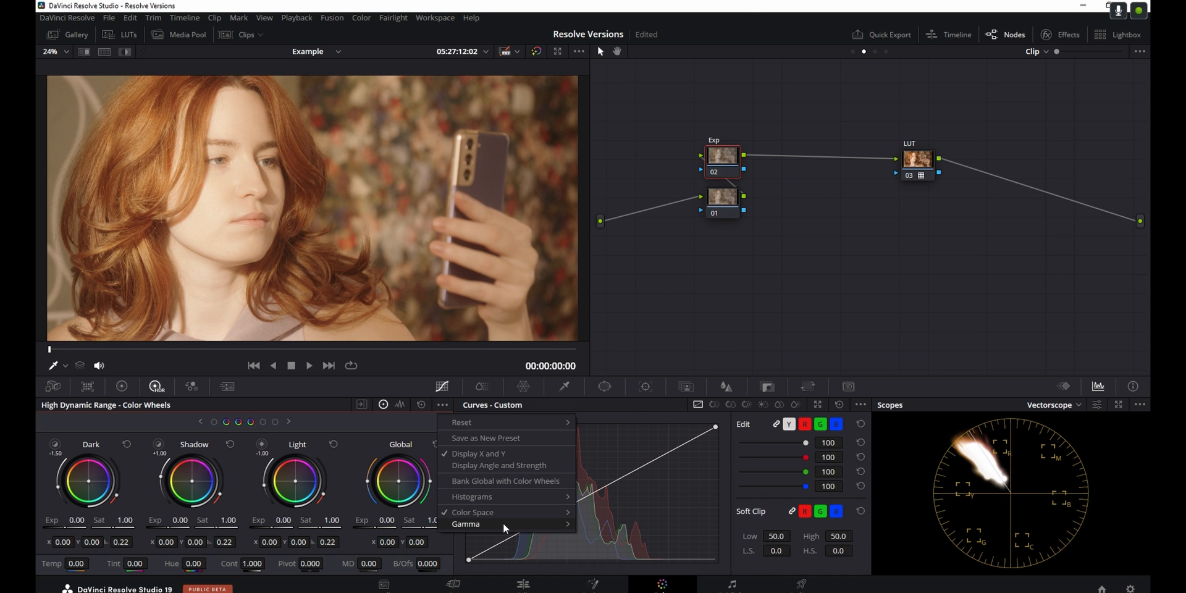
click(832, 320)
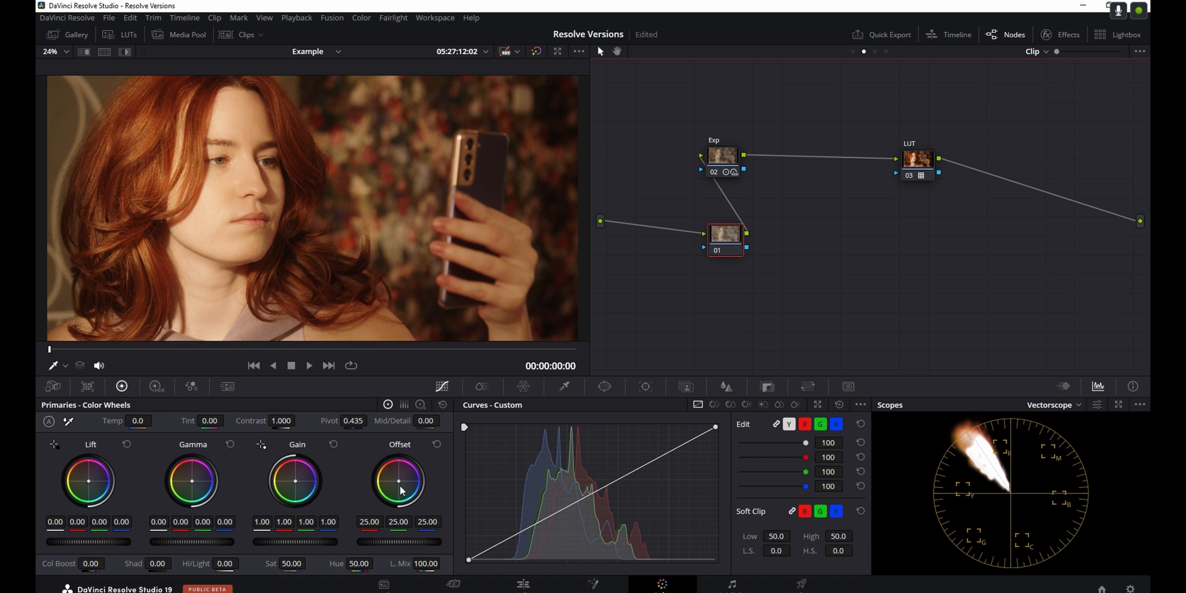
- Shift node 01's Offset colour balance slightly toward blue for a cooler image
drag(399, 481, 395, 480)
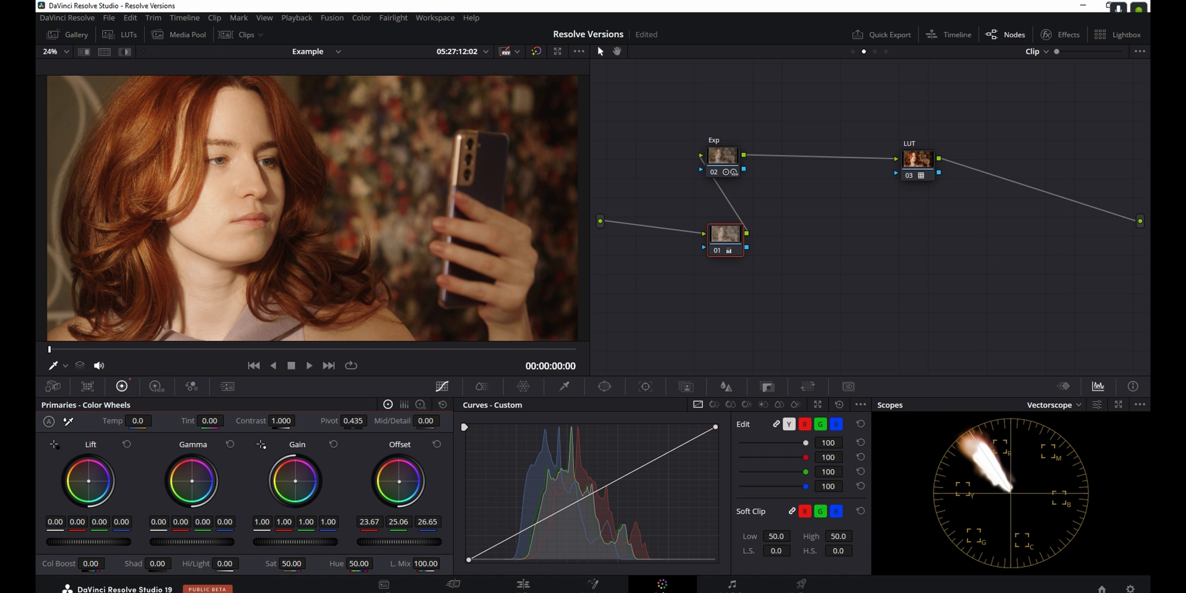
drag(396, 483, 399, 485)
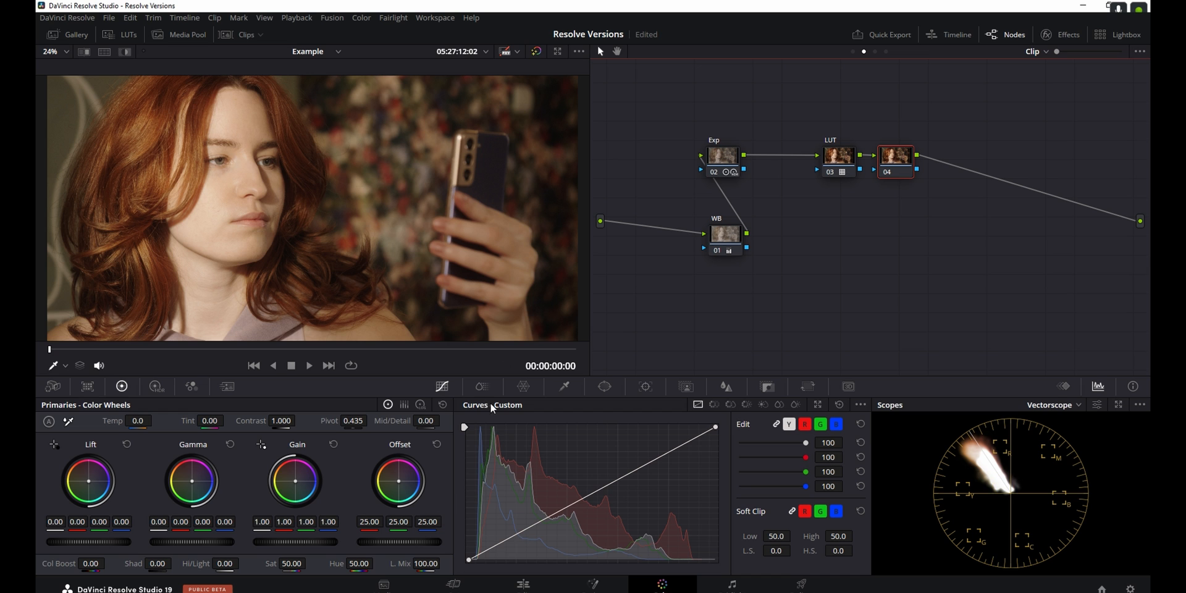
- Switch the new fourth node to ColorSlice for skin and yellow tone adjustments
click(481, 386)
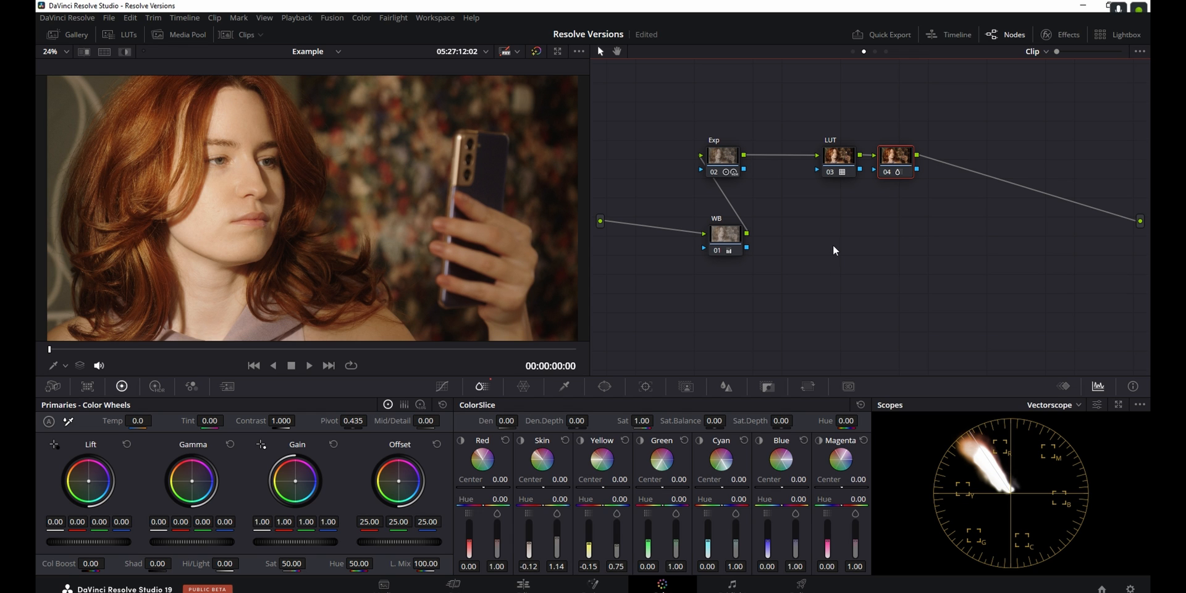
mouse_move(877, 265)
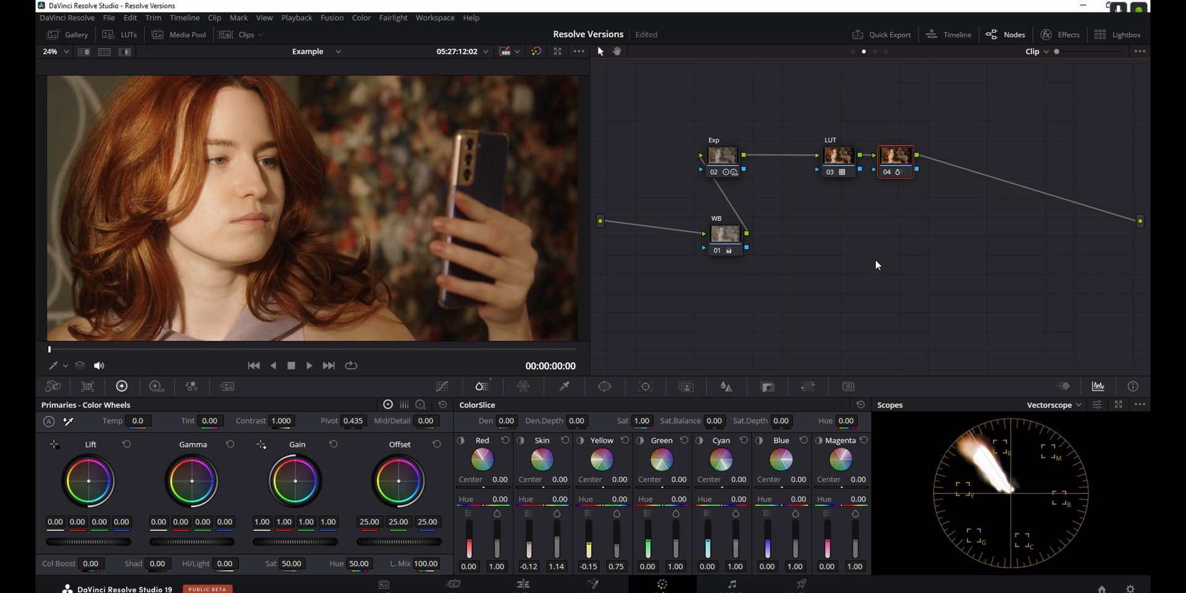
mouse_move(870, 296)
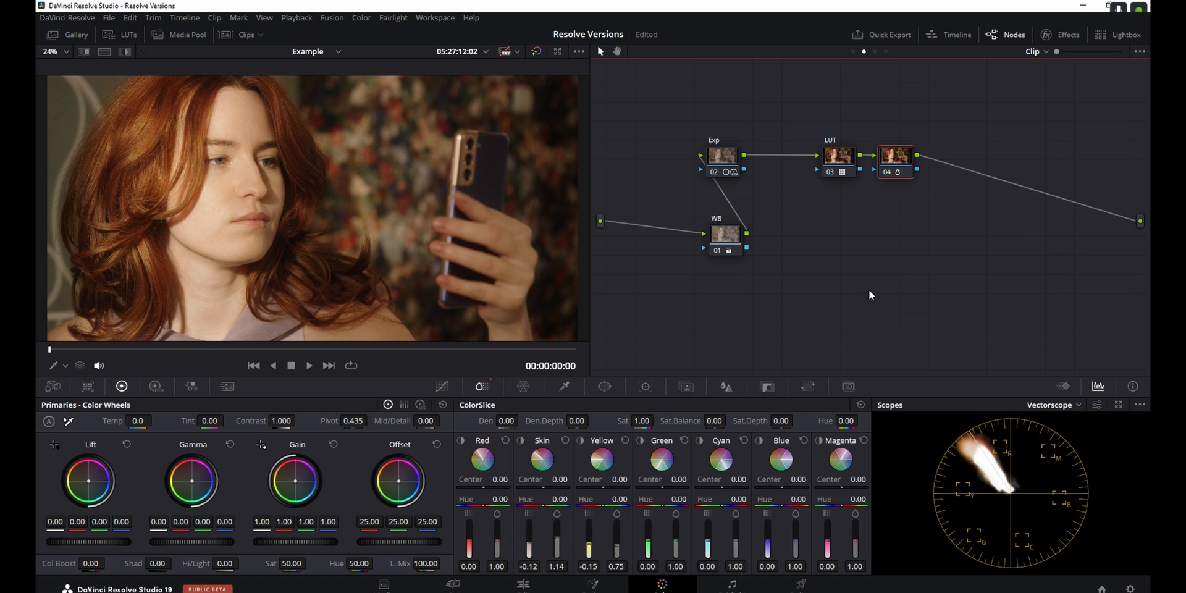
mouse_move(885, 373)
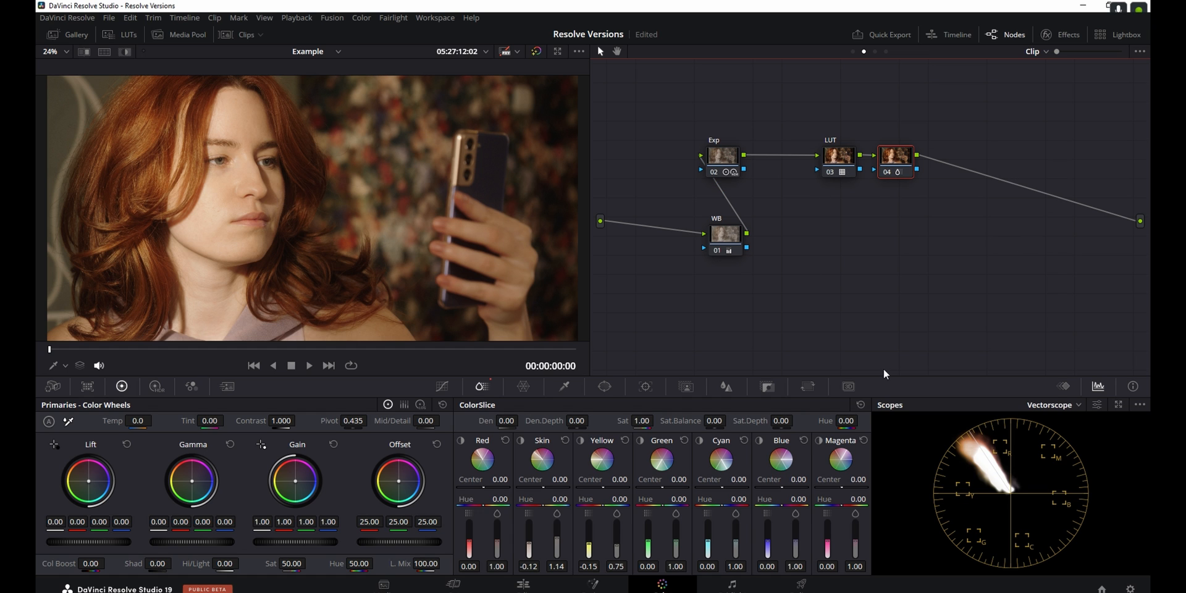
mouse_move(716, 319)
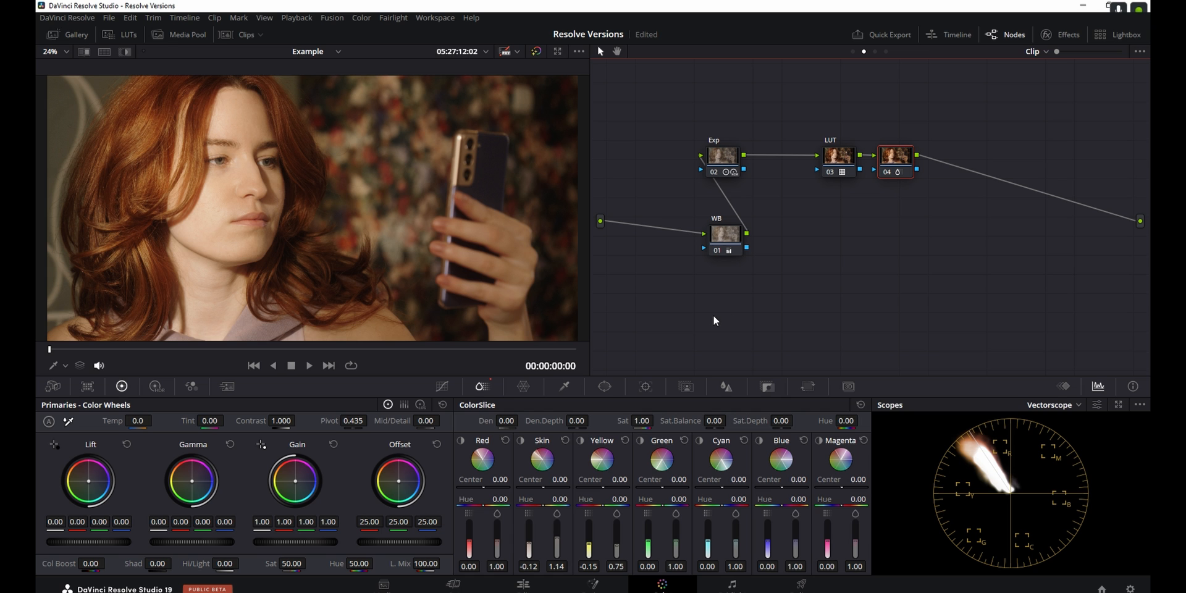
mouse_move(247, 38)
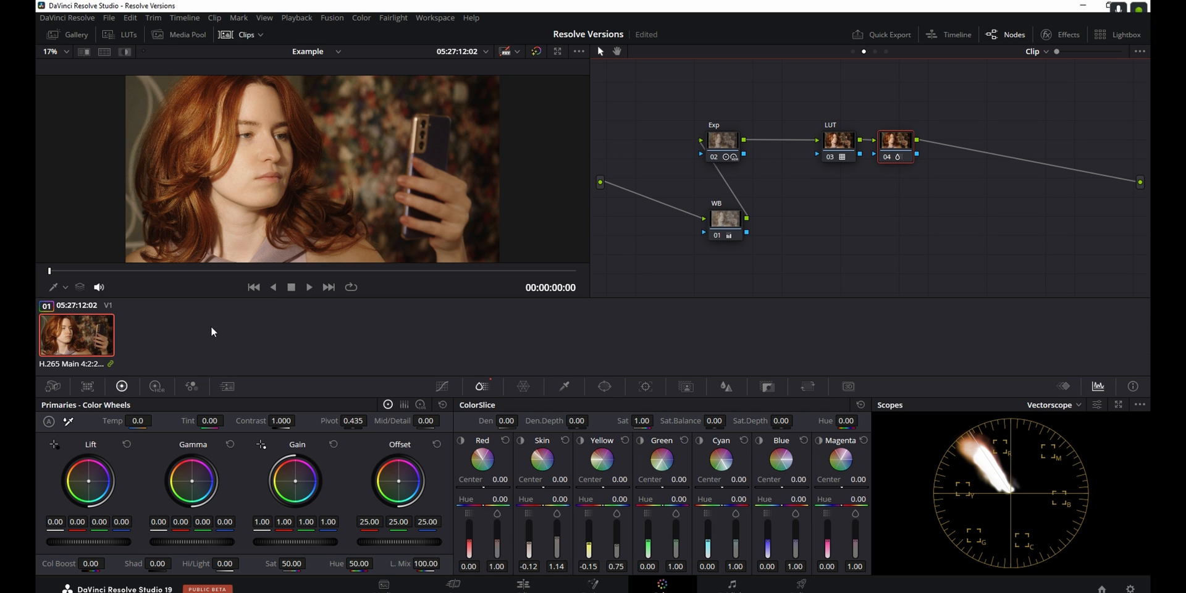
- Create a new local grade version for the clip, keeping the name Version 2
right_click(75, 335)
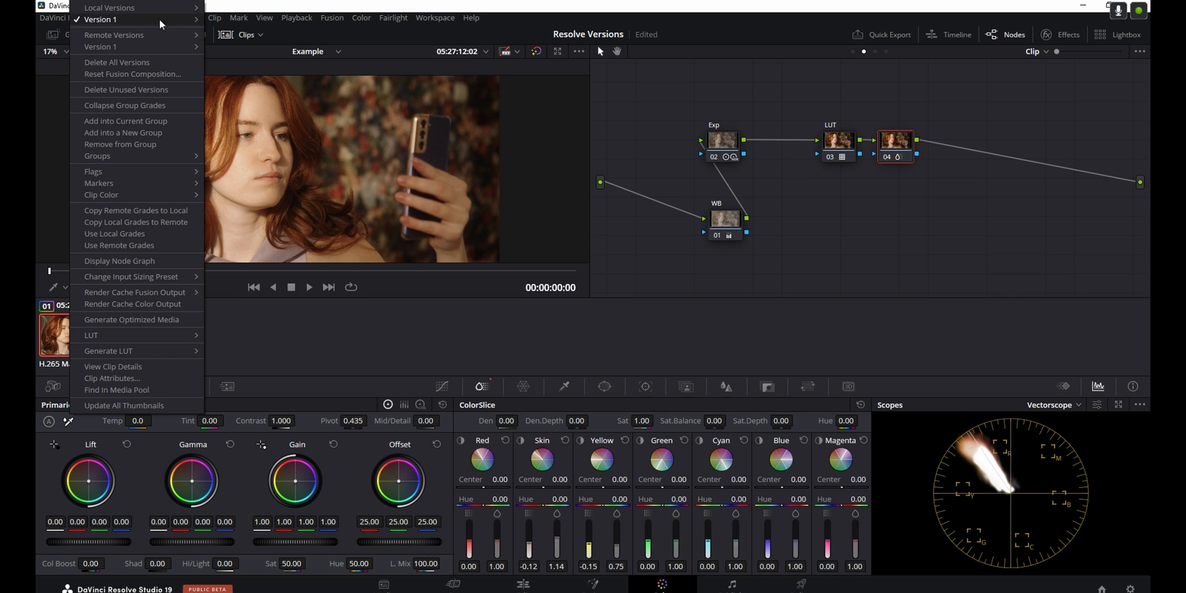
mouse_move(109, 7)
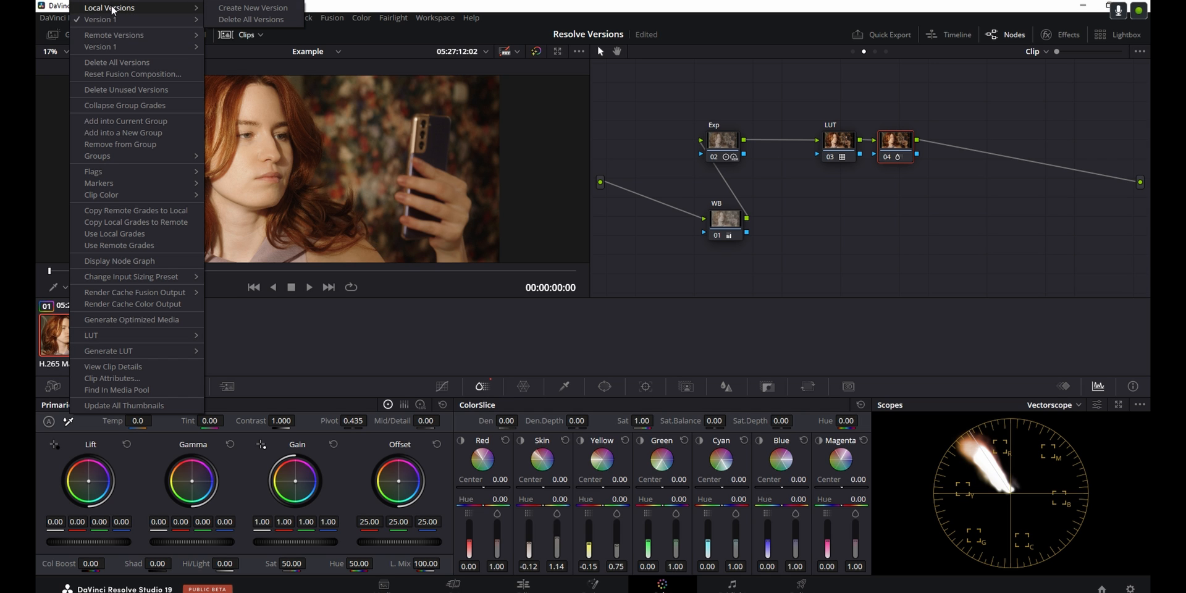
click(253, 7)
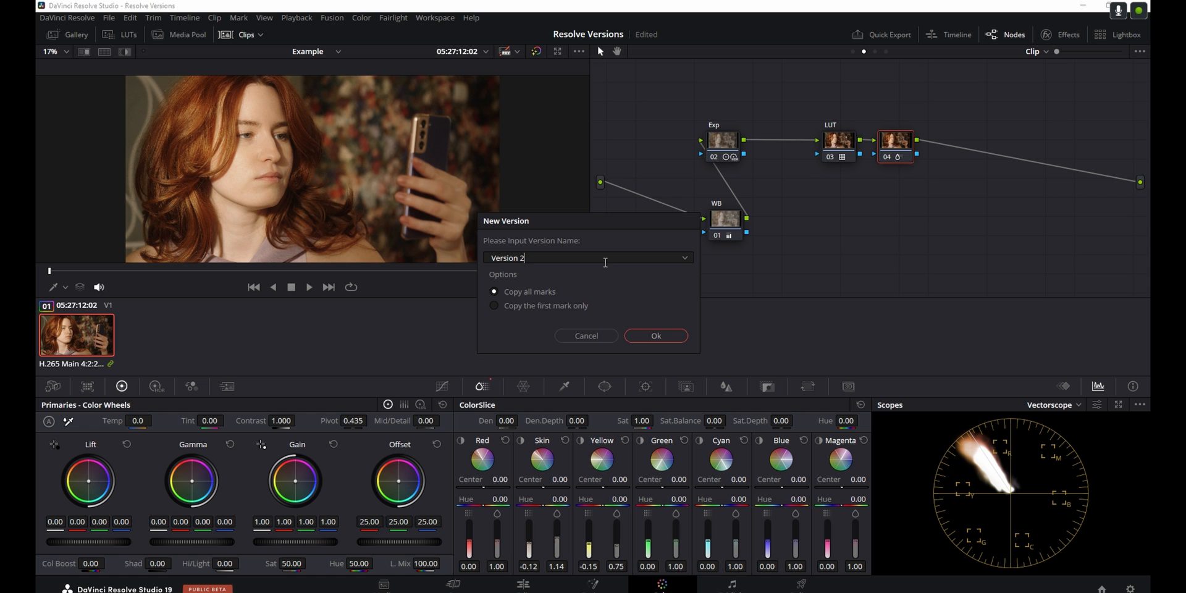
mouse_move(577, 270)
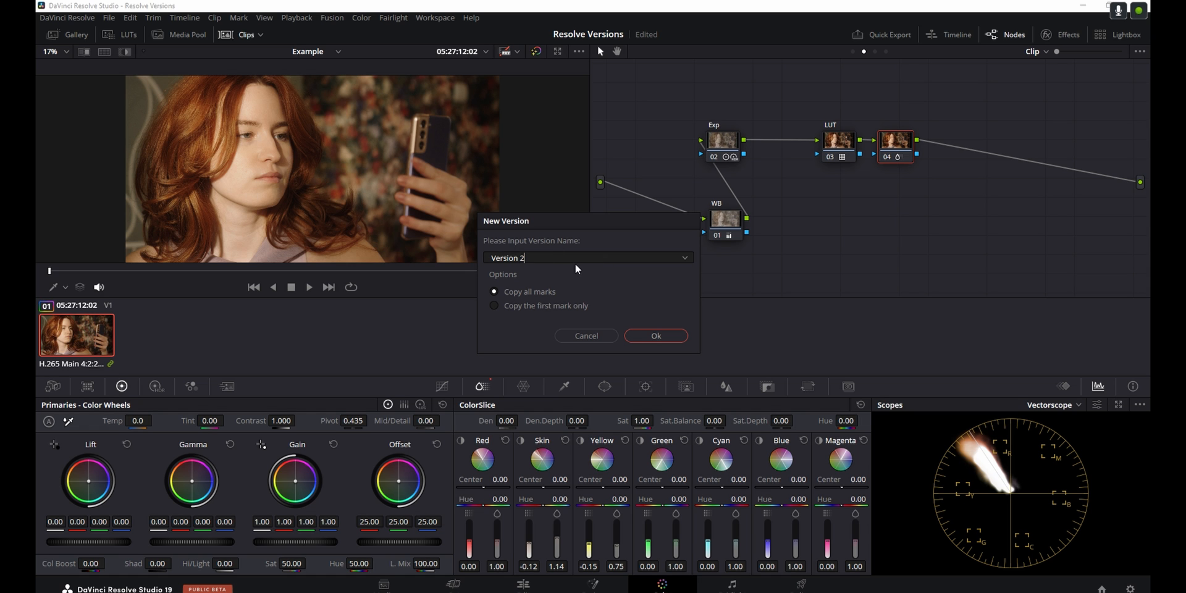
click(655, 335)
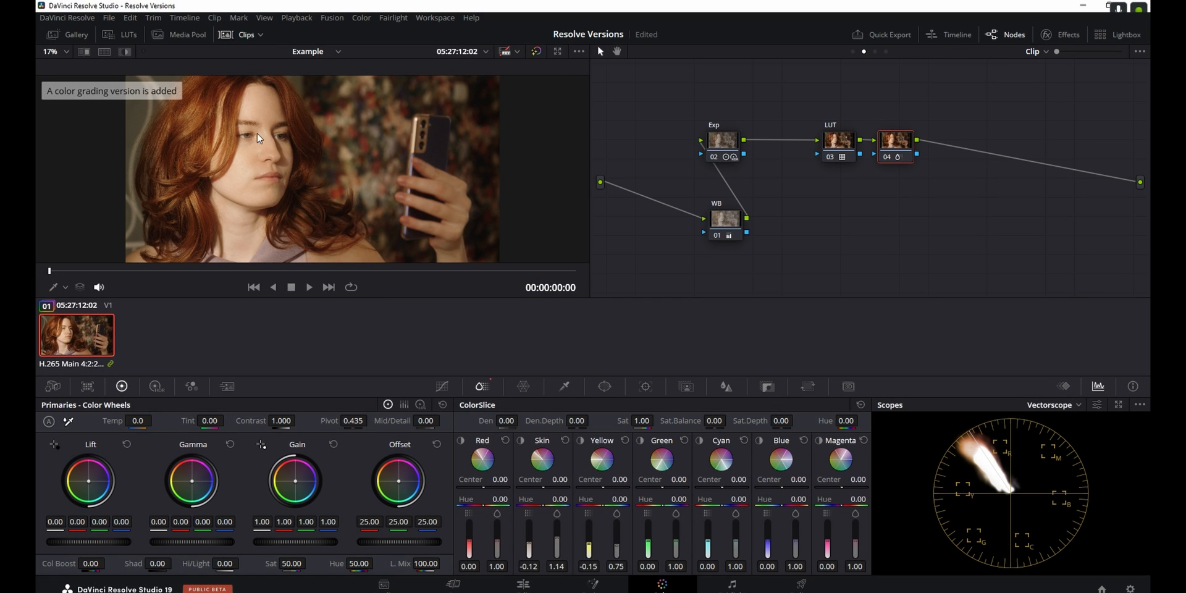
mouse_move(294, 125)
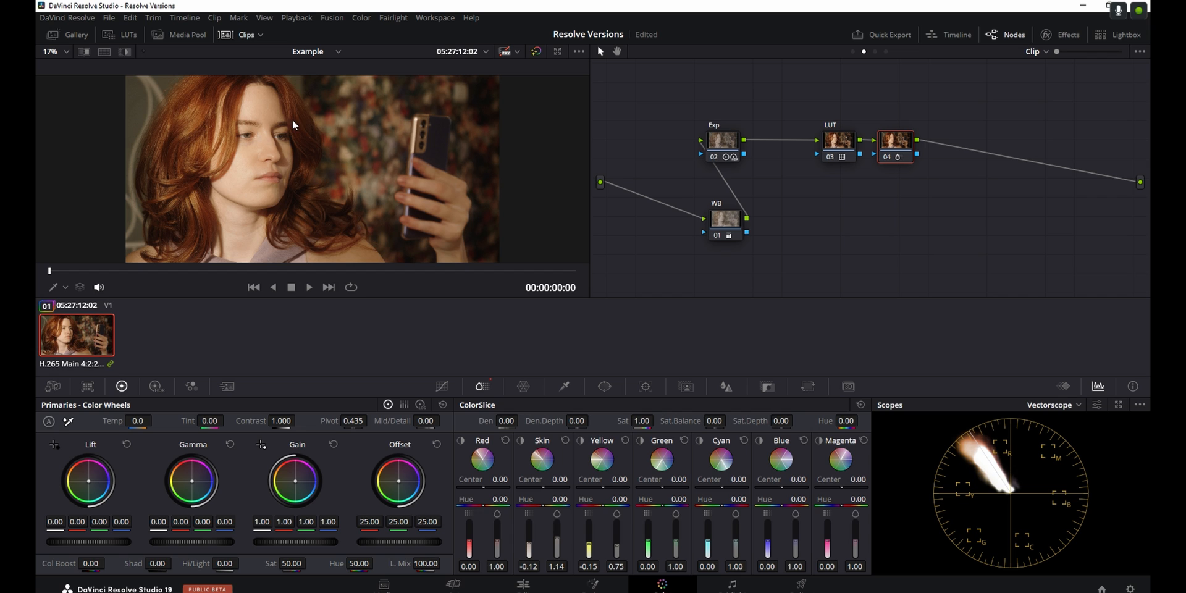
mouse_move(874, 214)
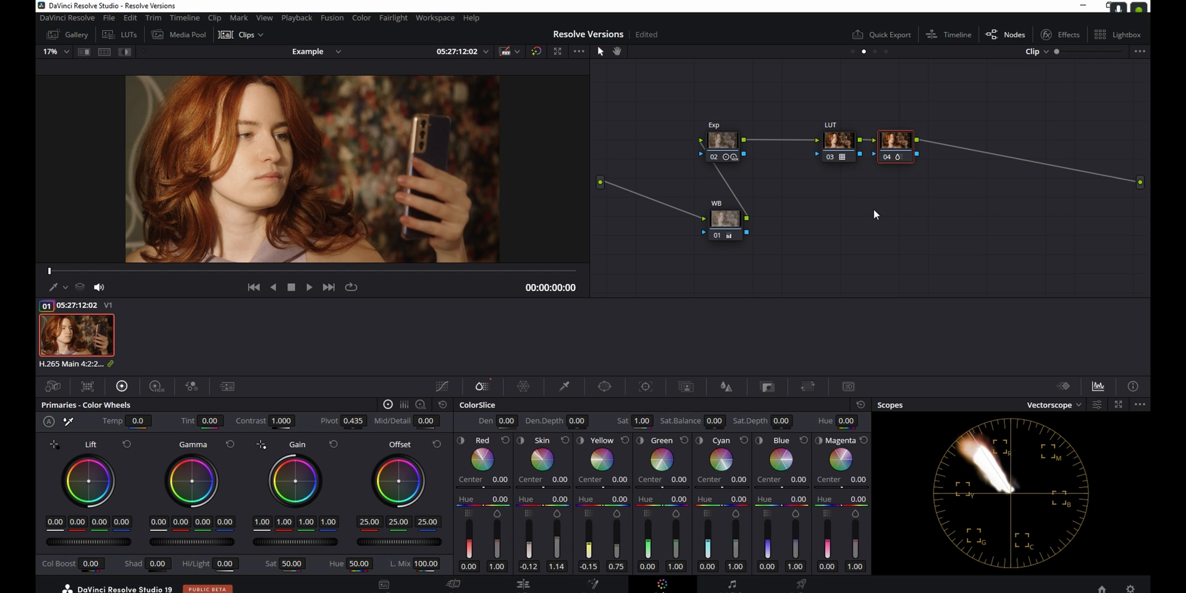
mouse_move(786, 255)
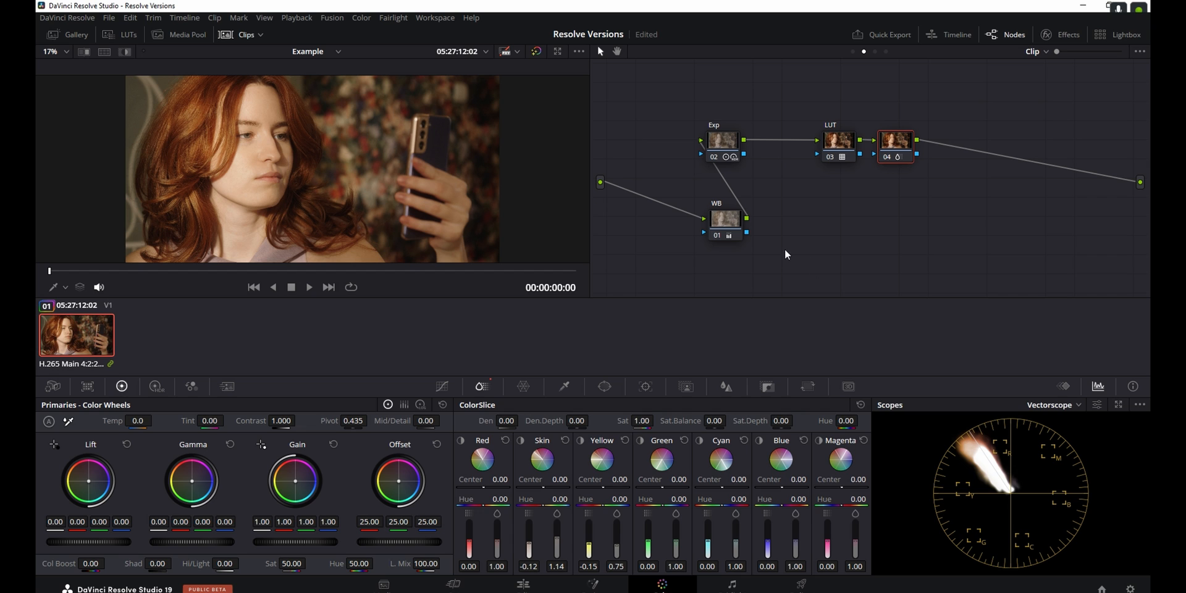
mouse_move(928, 206)
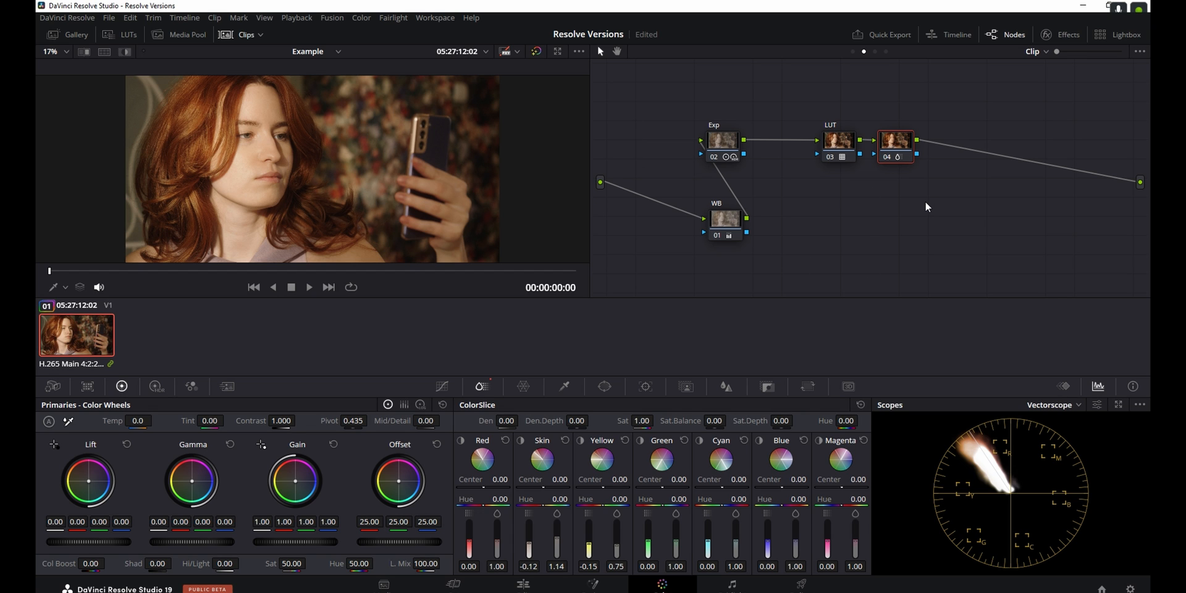
mouse_move(904, 205)
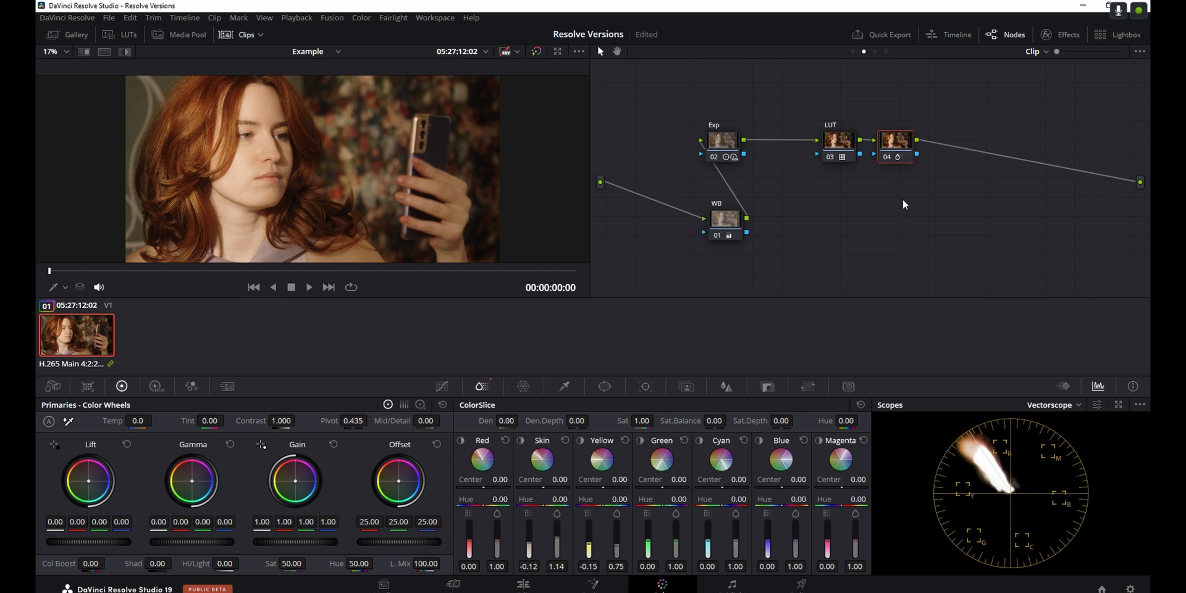
mouse_move(830, 73)
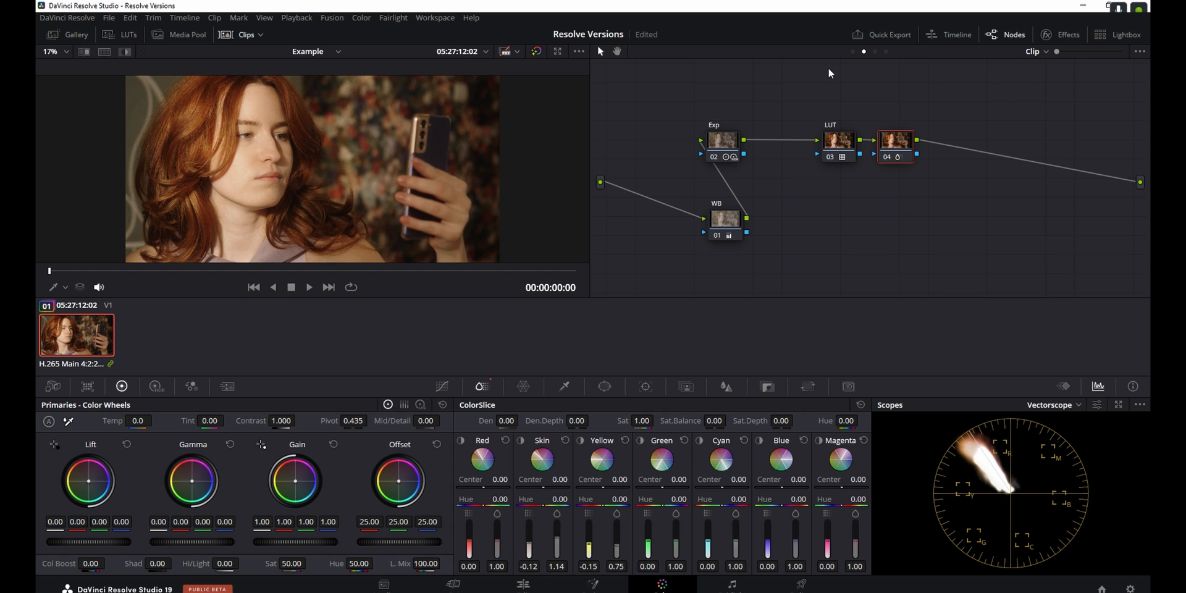
mouse_move(966, 179)
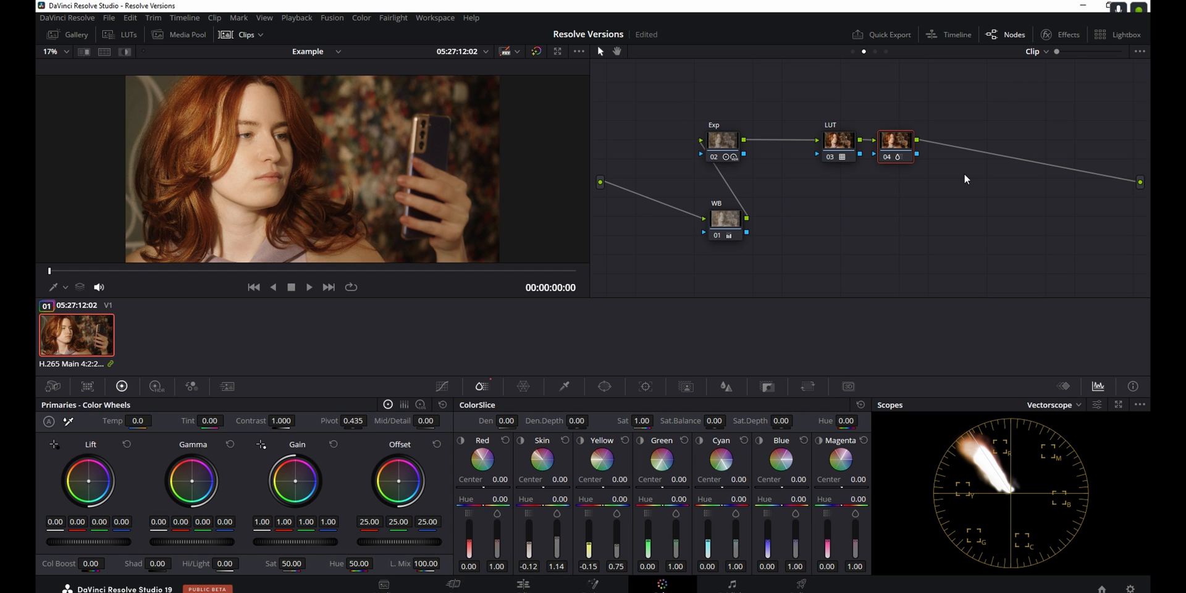
mouse_move(851, 244)
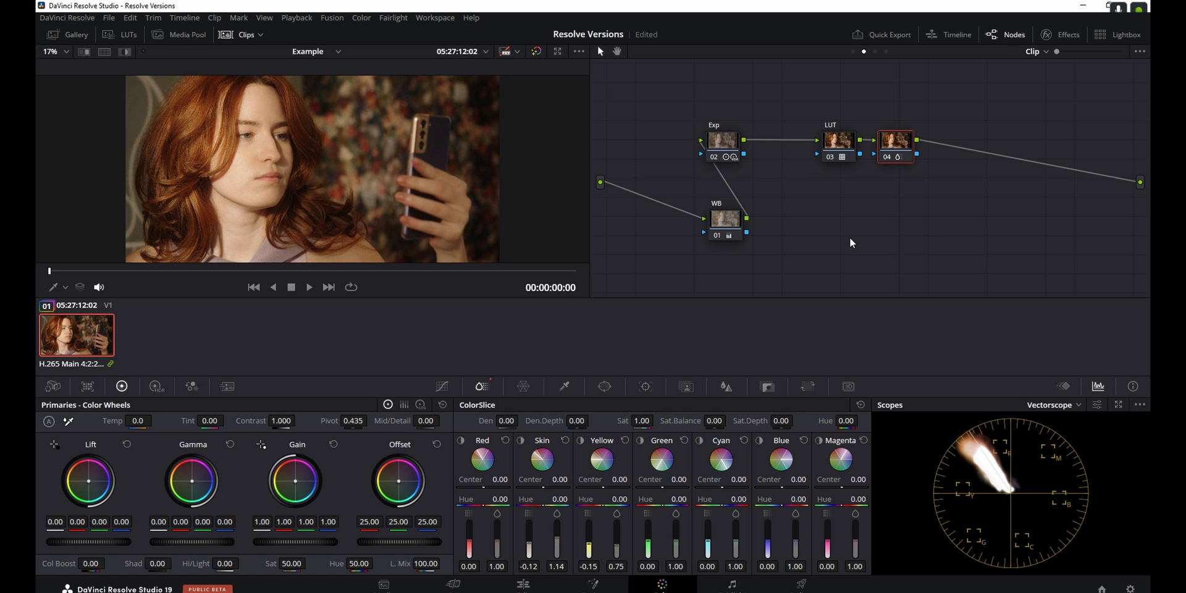
mouse_move(85, 338)
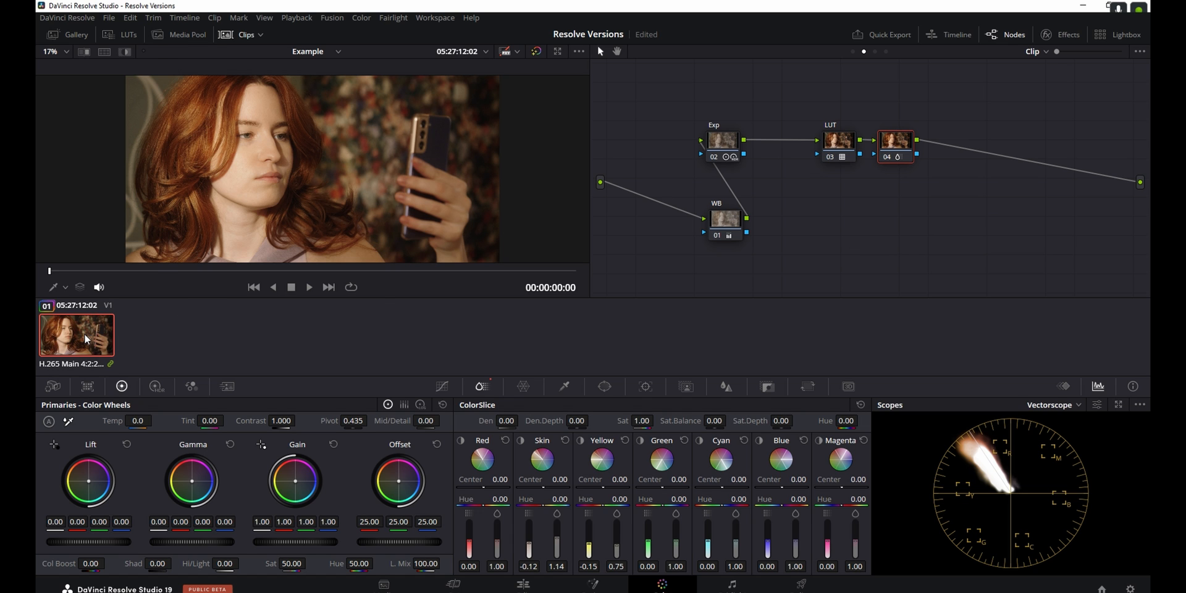
- Bring up the clip's local versions with Version 2 shown as active
right_click(76, 336)
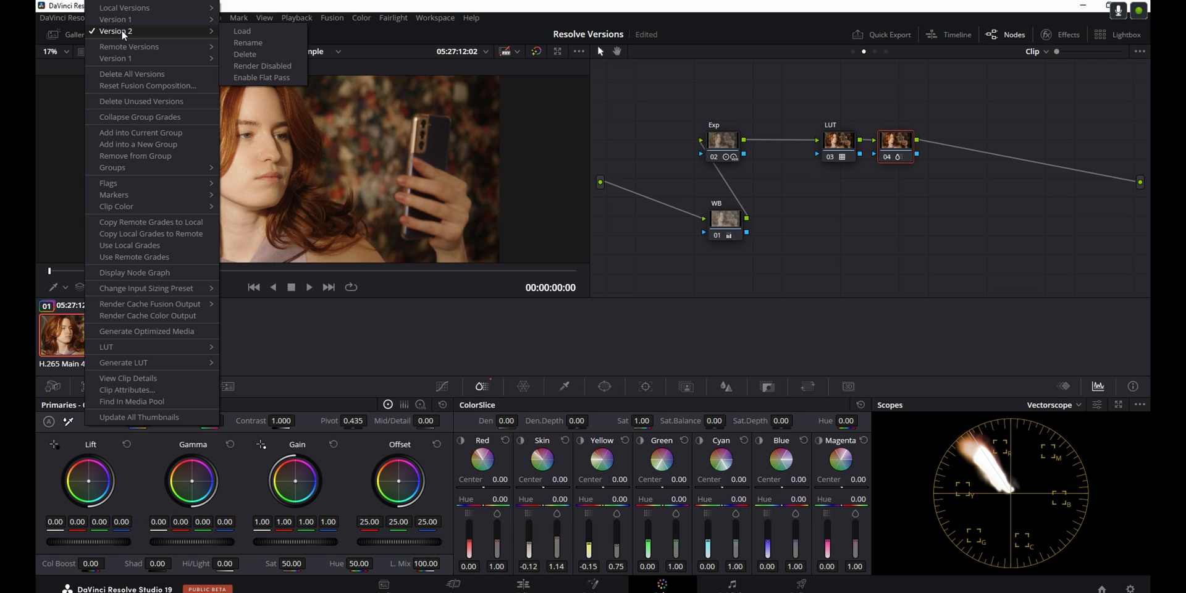
- Select the final LUT node and bring up its LUT options list
click(841, 144)
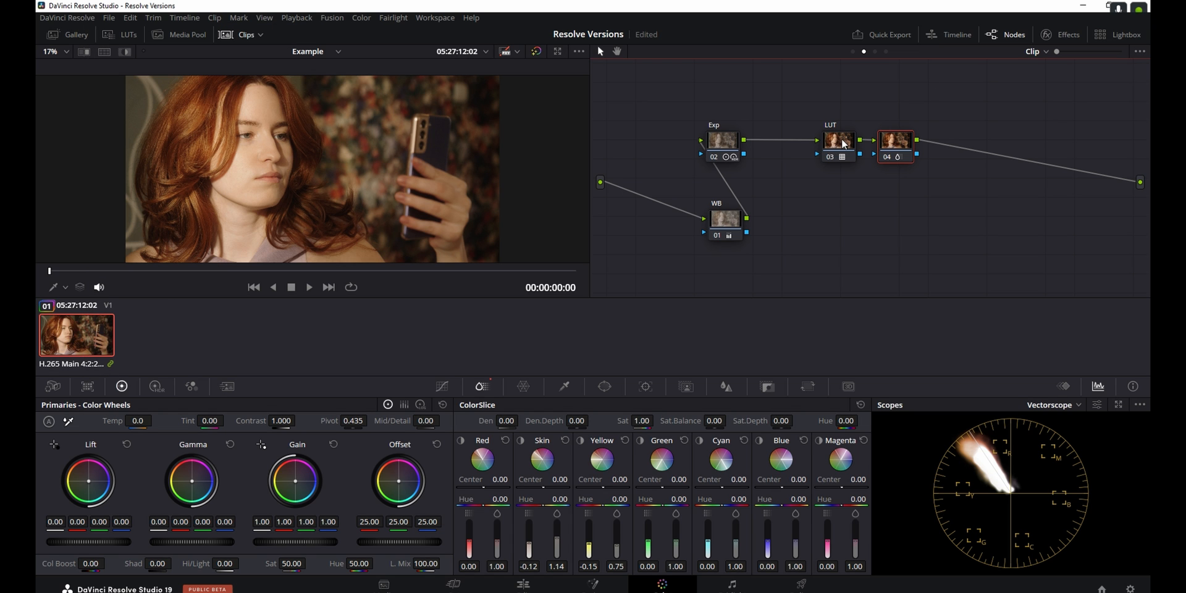
right_click(840, 141)
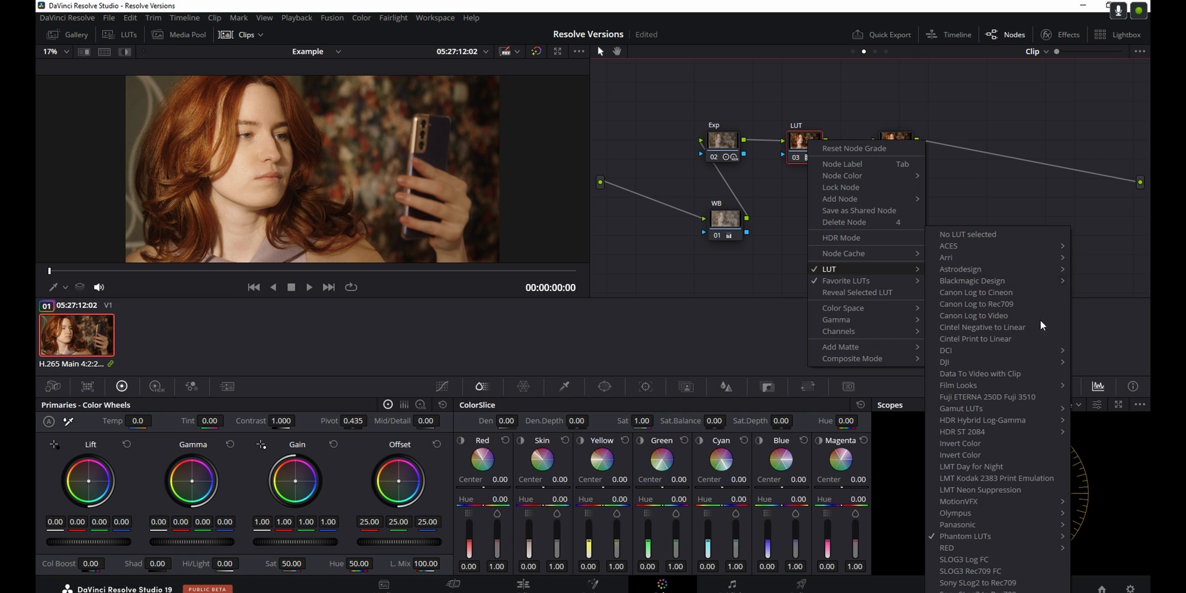
mouse_move(948, 535)
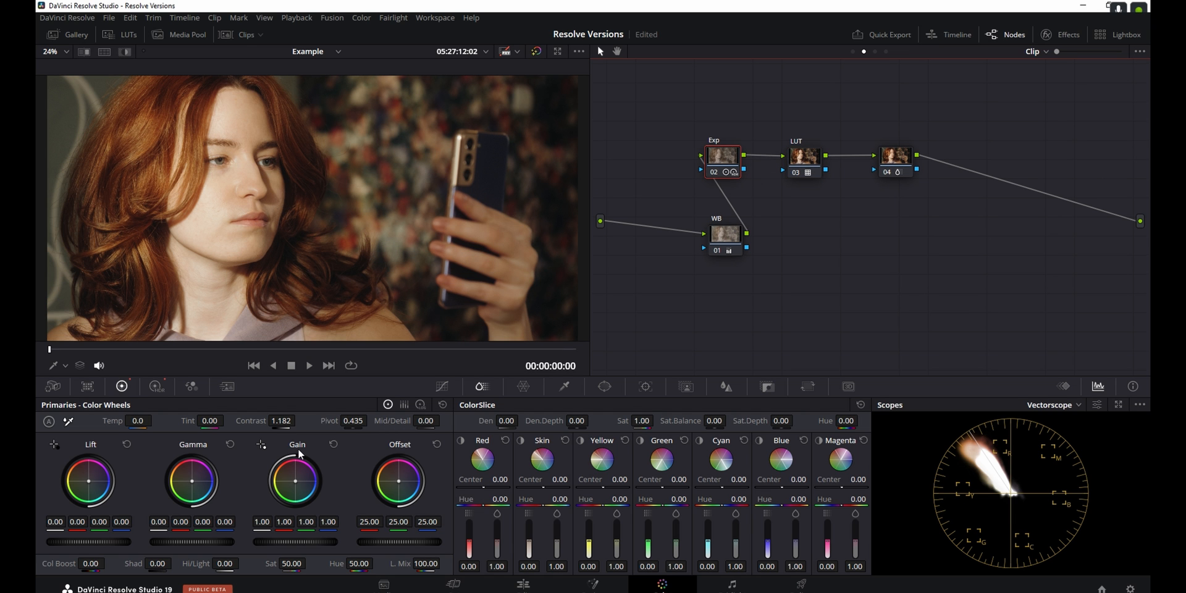
click(156, 387)
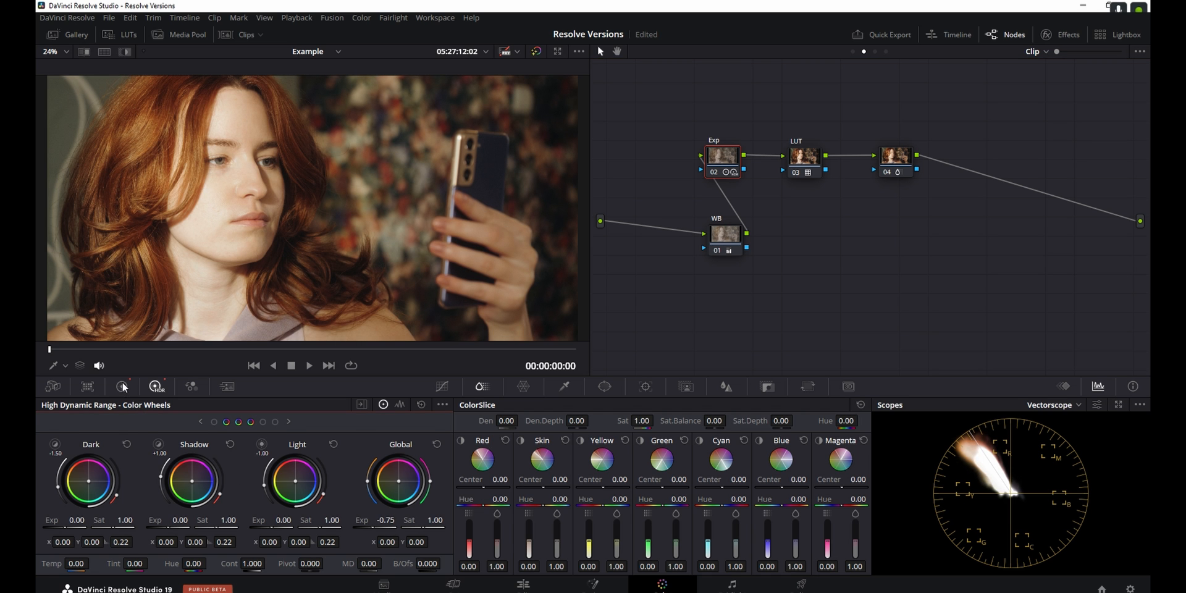
click(121, 387)
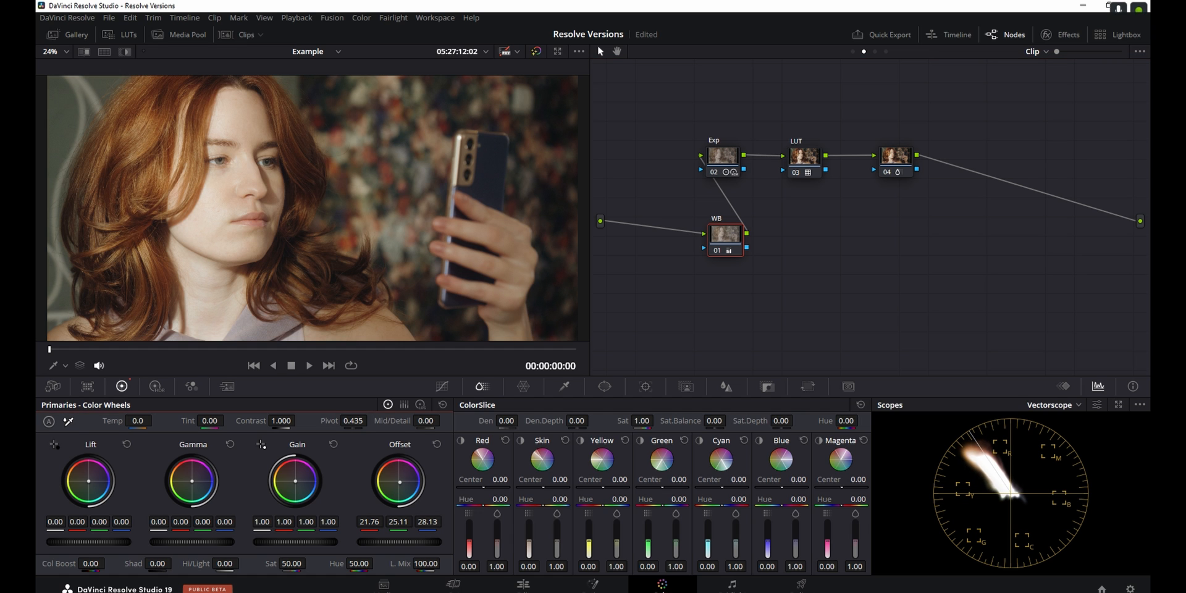
- Select node 04 to refine its Blue slice hue and saturation
click(894, 156)
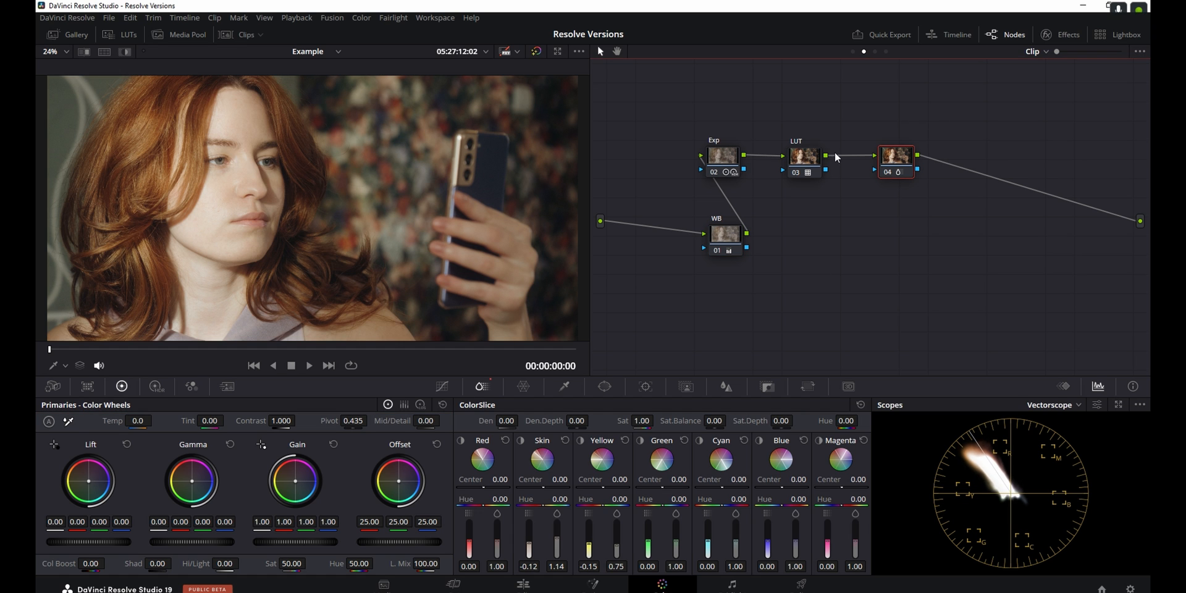
mouse_move(476, 187)
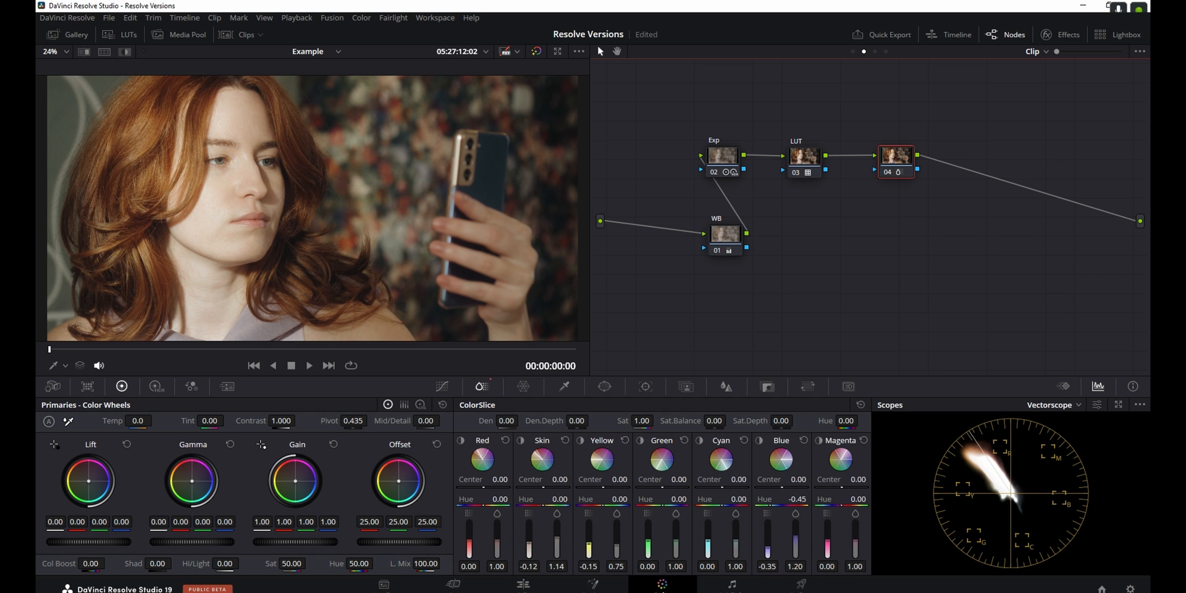
mouse_move(588, 511)
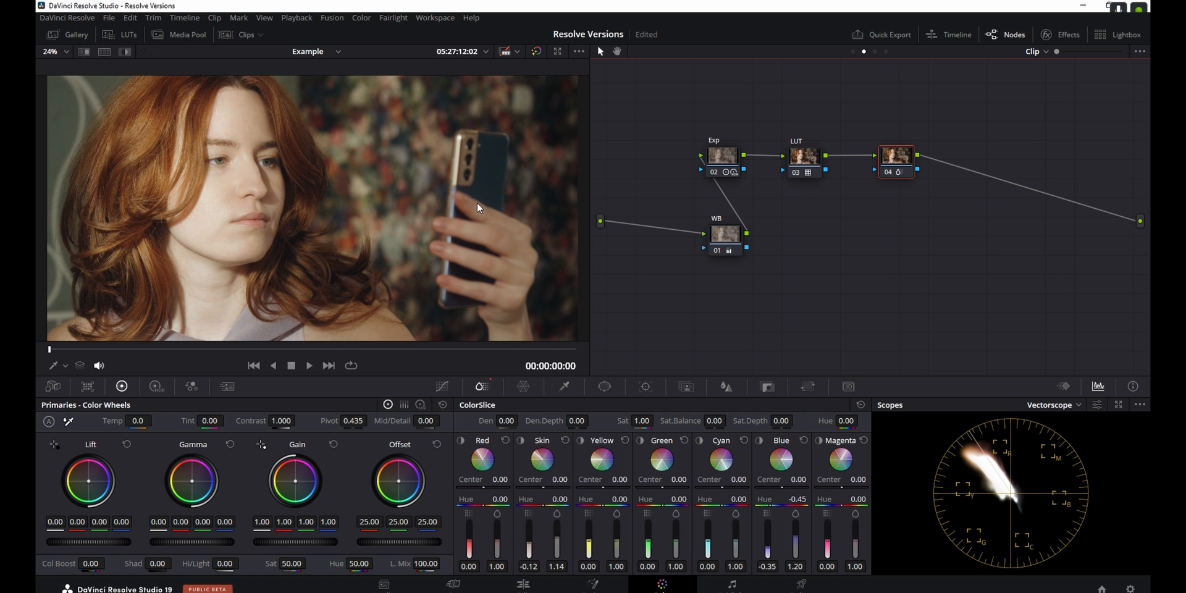
mouse_move(484, 168)
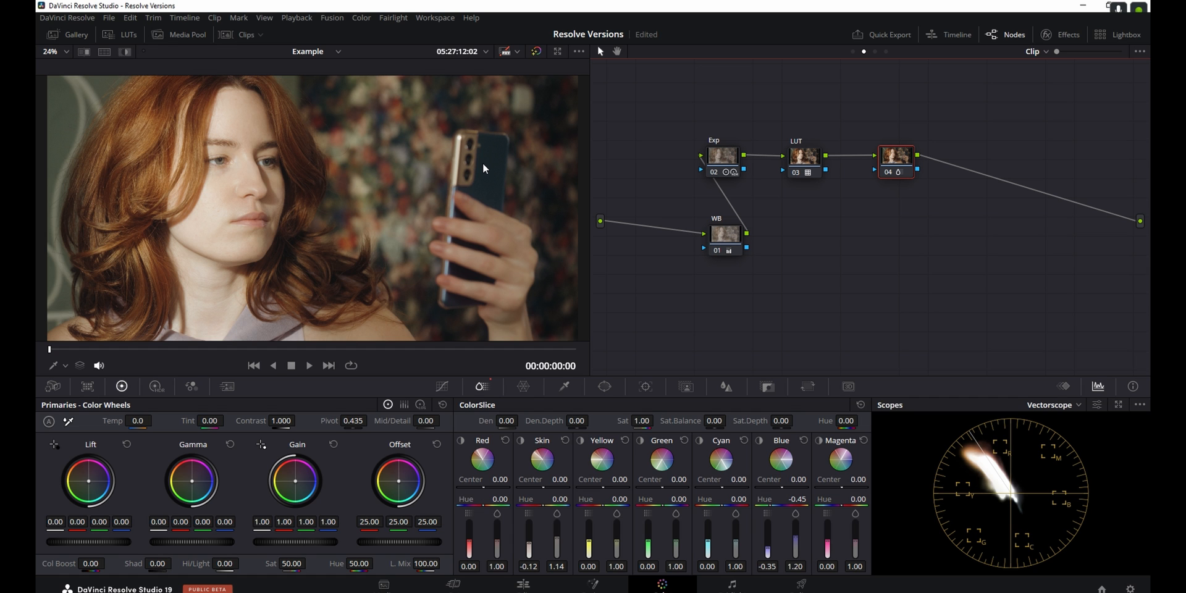
- Show the clip thumbnails and bring up the clip's options for a Version 3 grade
click(246, 34)
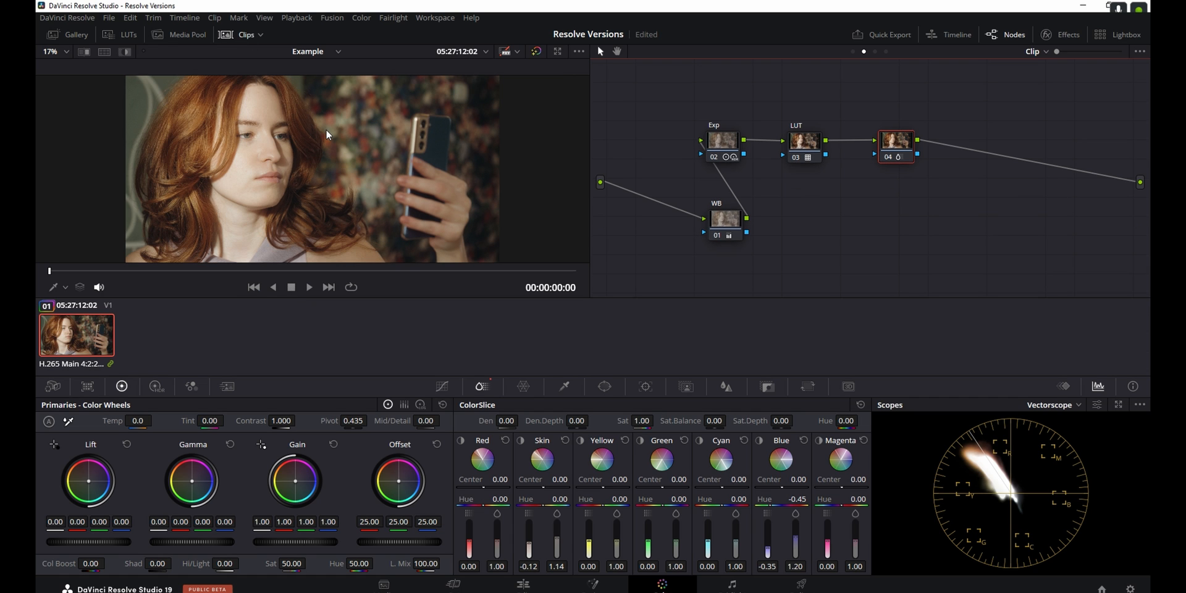
right_click(75, 335)
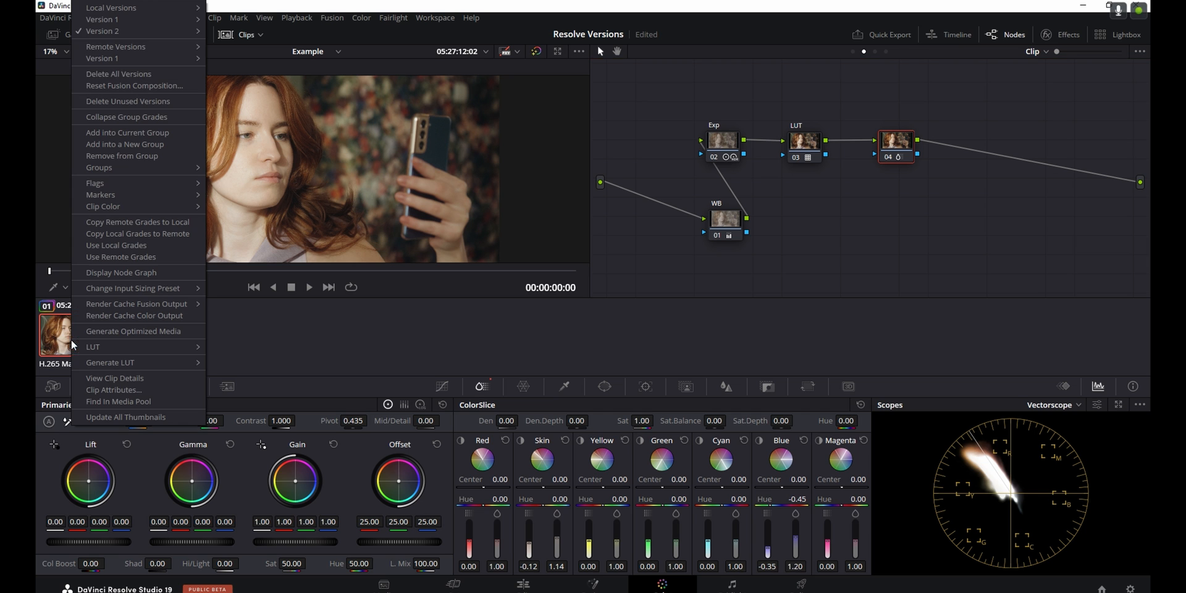
mouse_move(104, 18)
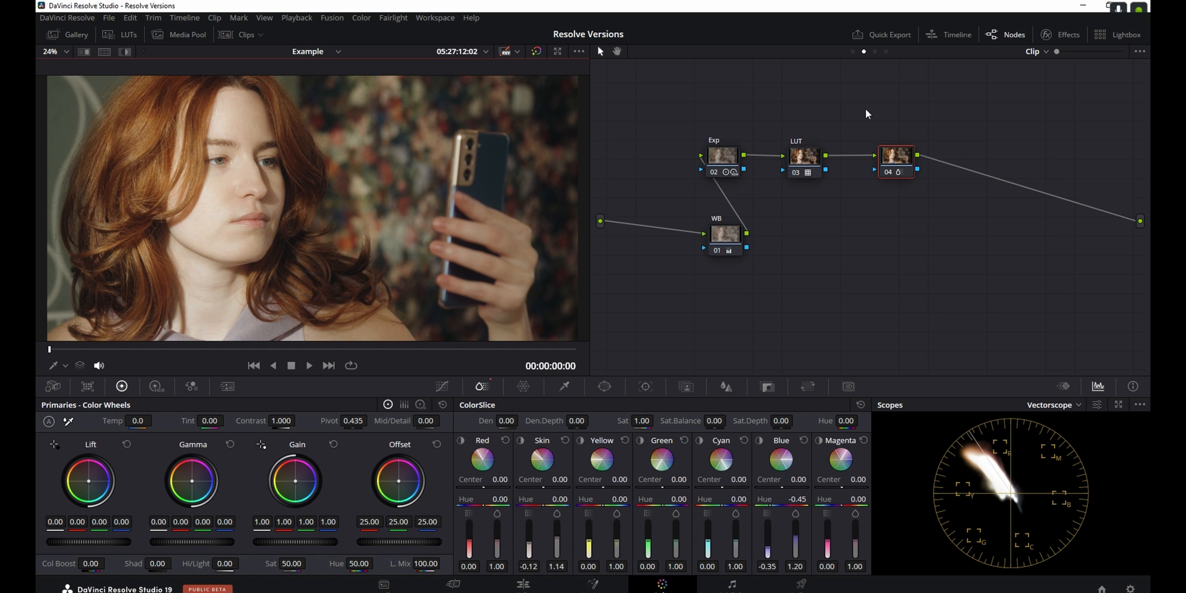
mouse_move(830, 216)
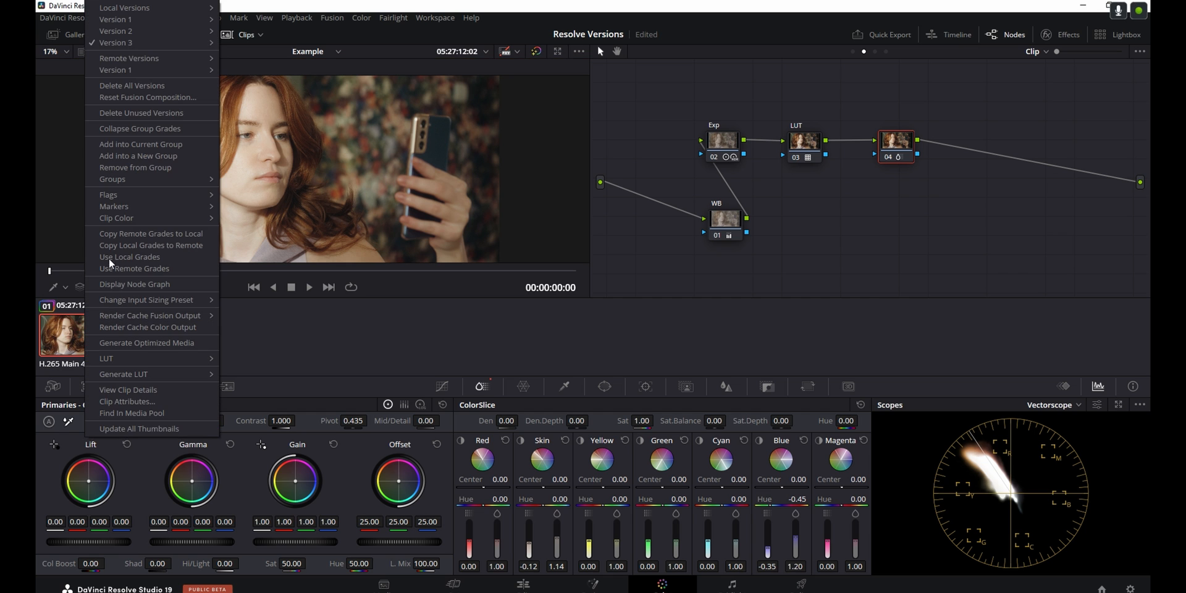
- Add a fifth node after node 04 with Film Look Creator and its settings shown
click(867, 129)
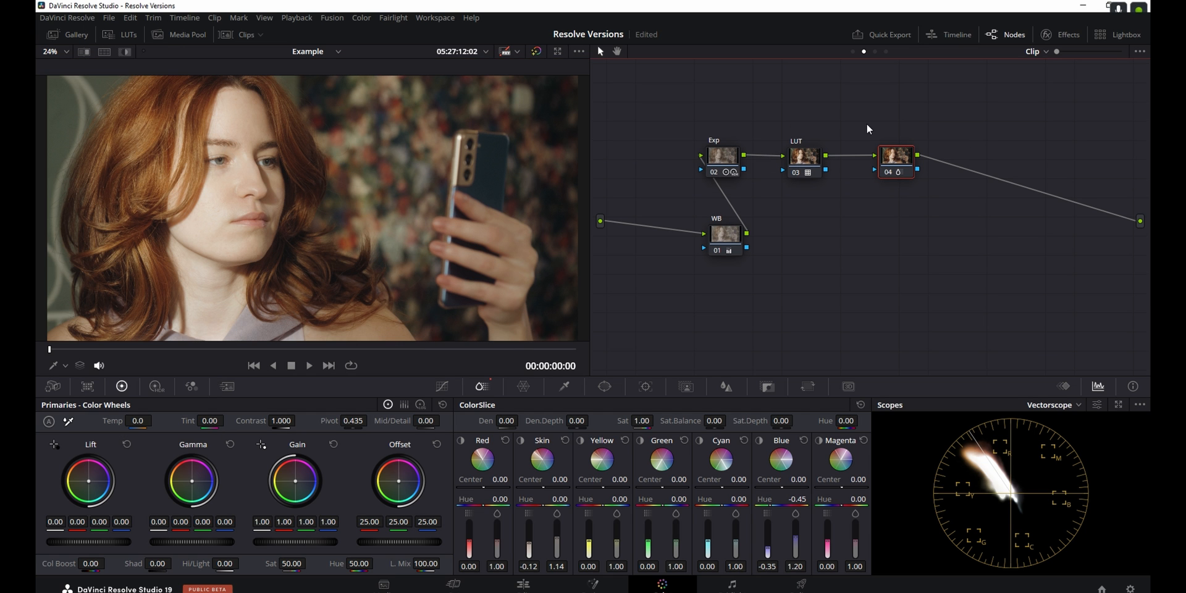
mouse_move(924, 157)
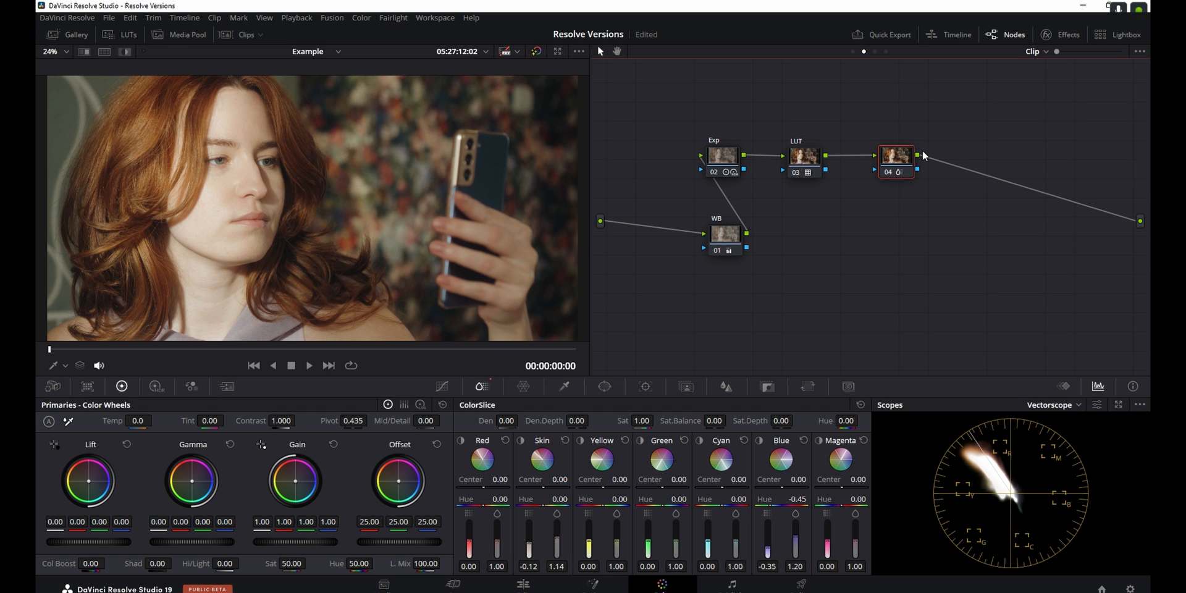
click(1067, 35)
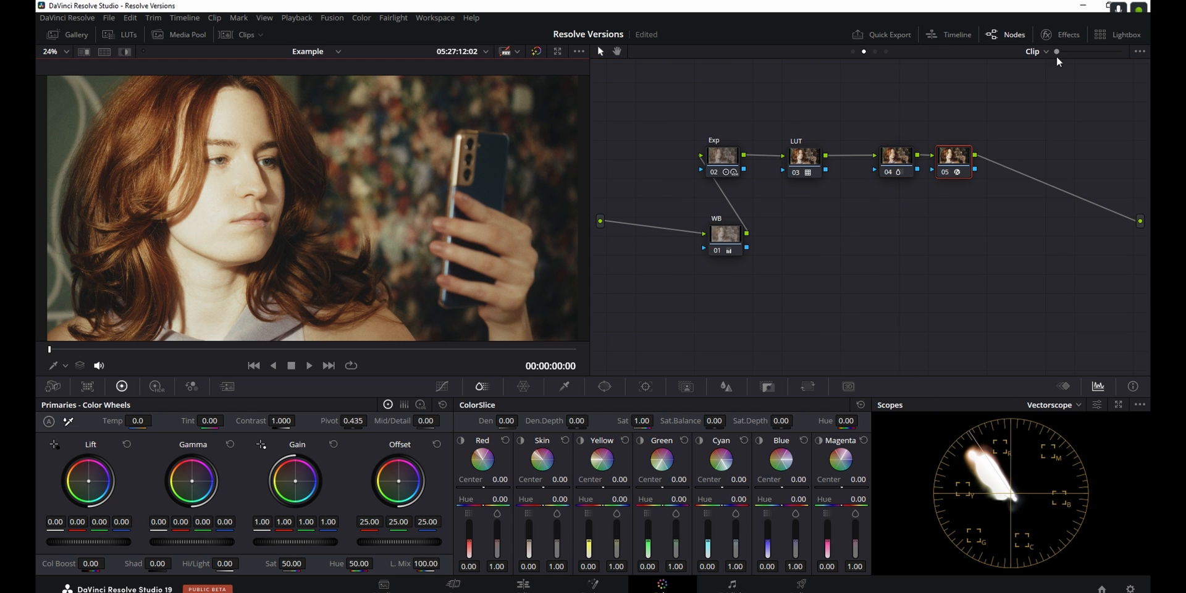
click(1060, 34)
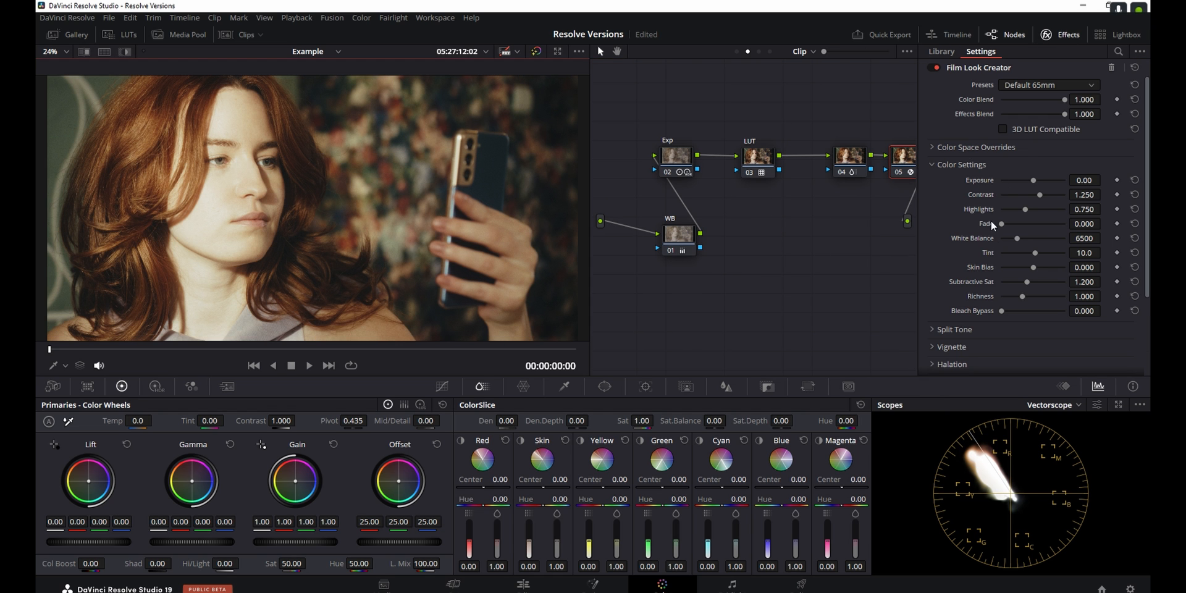
- Choose a different look preset from the Film Look Creator Presets list
click(1049, 85)
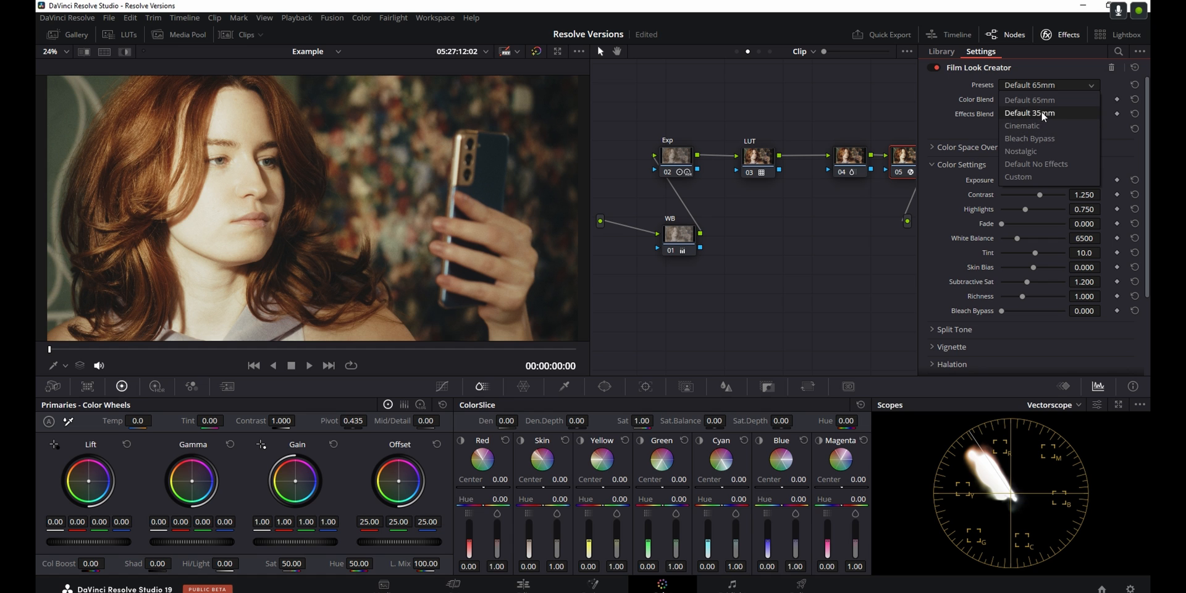
click(1029, 113)
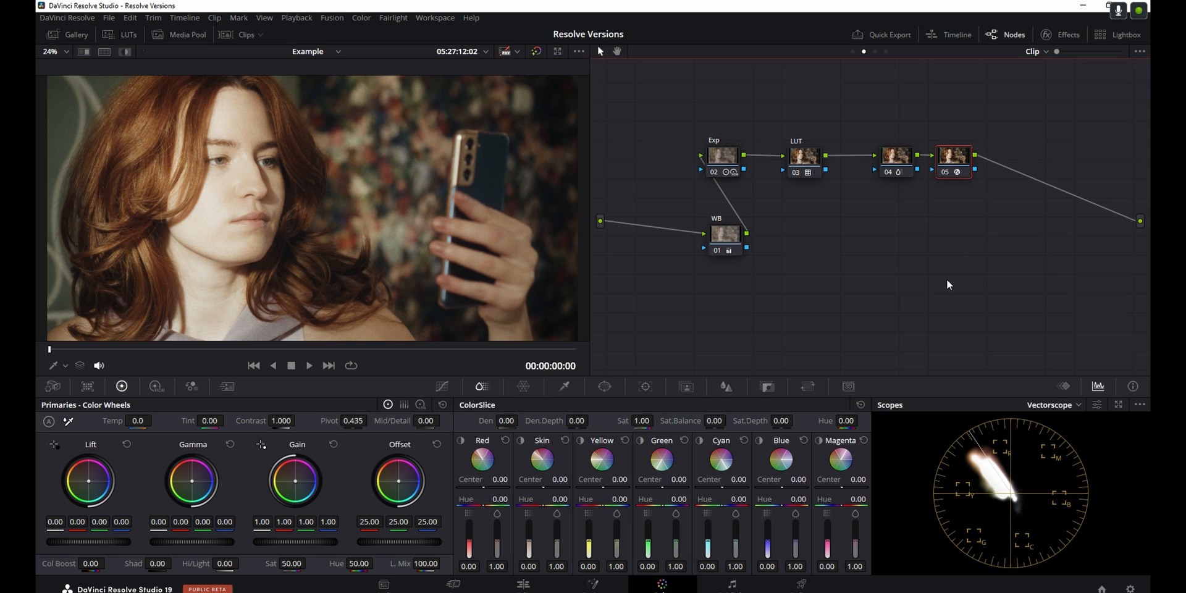
mouse_move(244, 43)
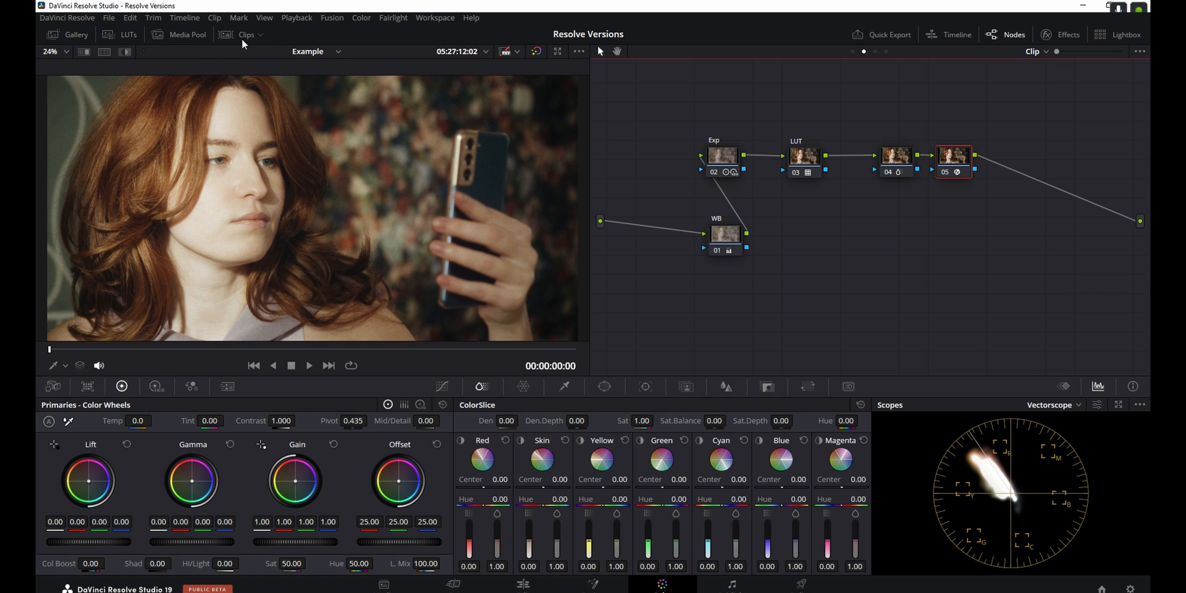
- Add Version 4 as a local grade with its own Film Look Creator settings and confirm it in the clip menu
click(246, 35)
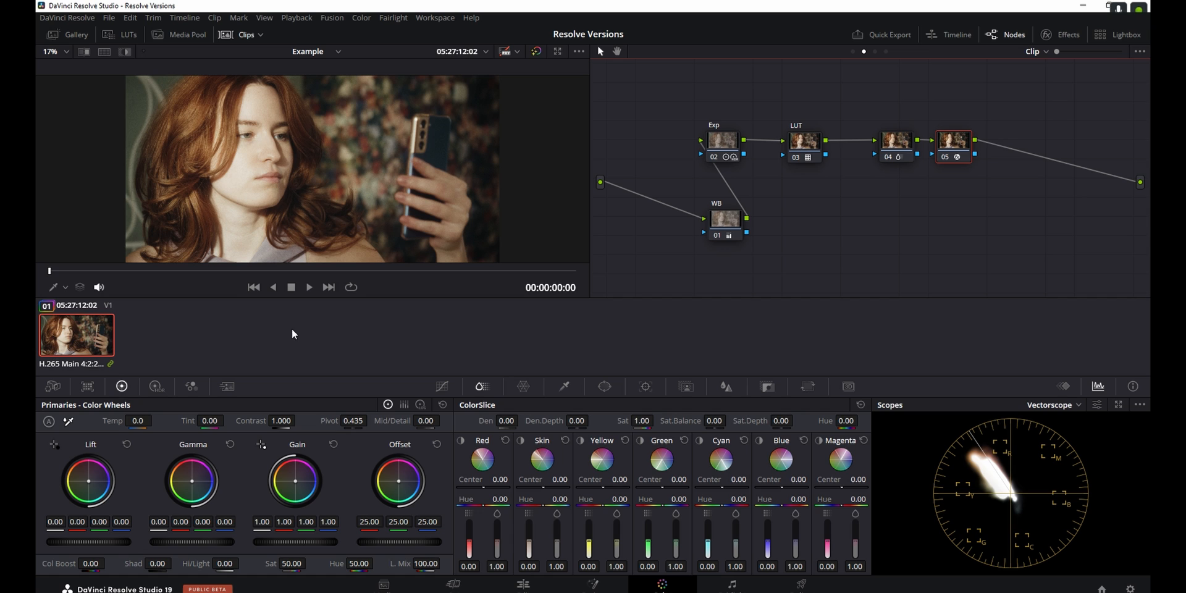
mouse_move(217, 341)
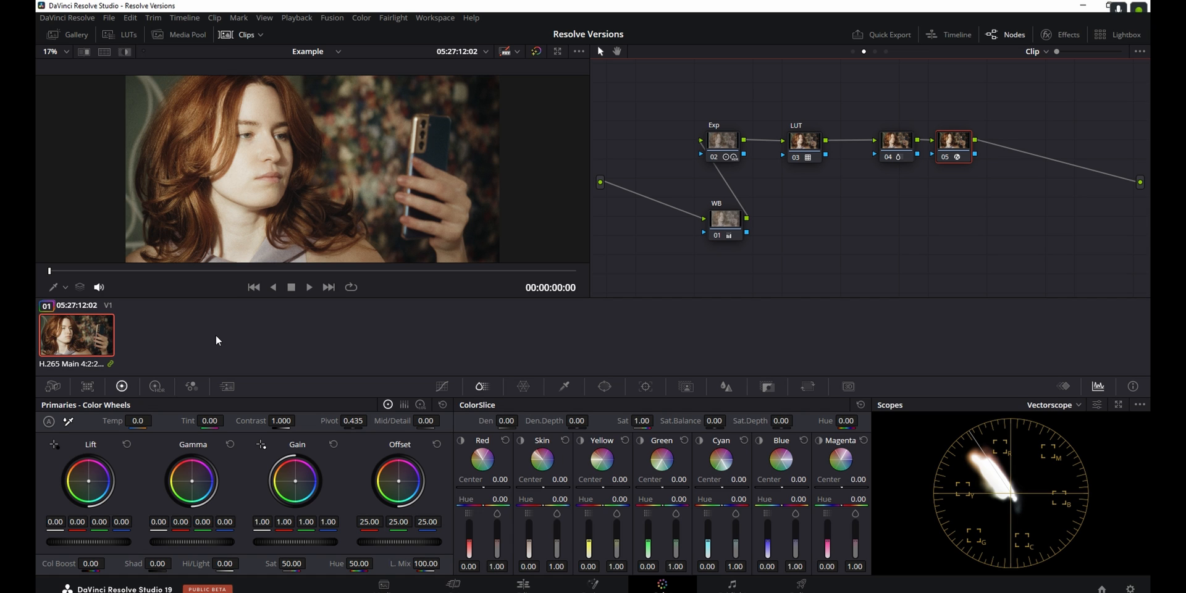
right_click(75, 335)
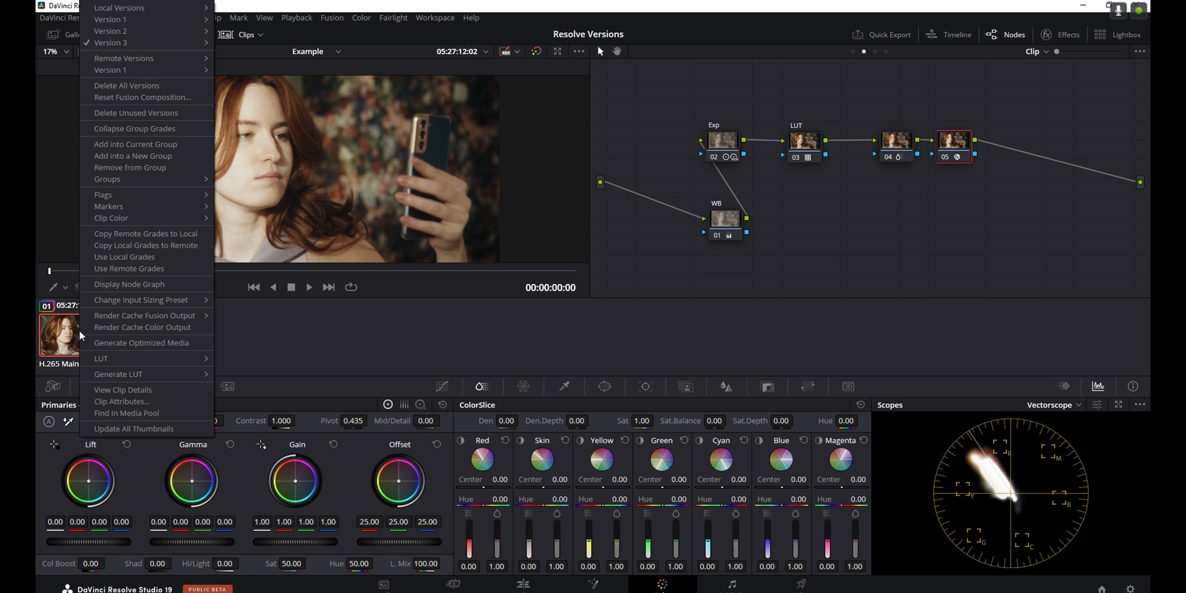
mouse_move(110, 19)
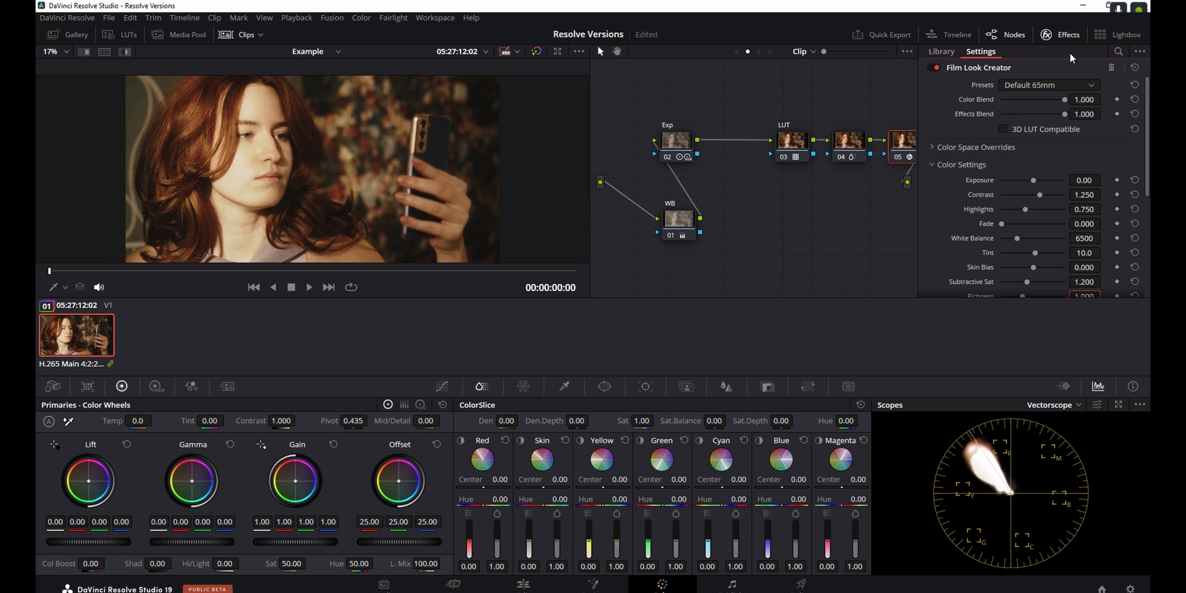
click(1049, 85)
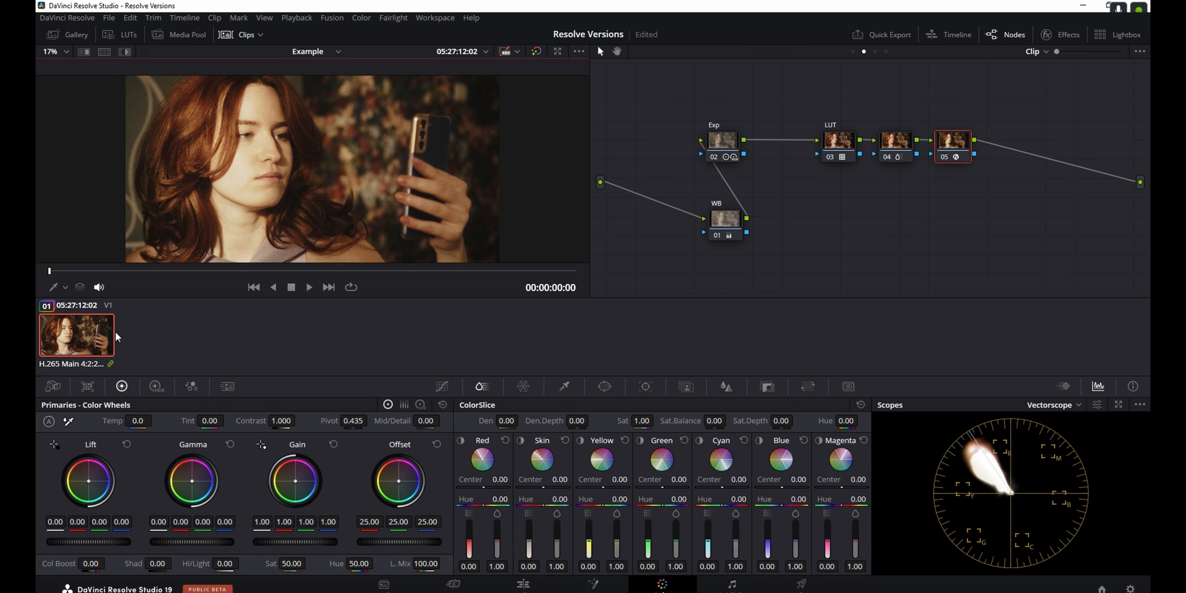
right_click(75, 335)
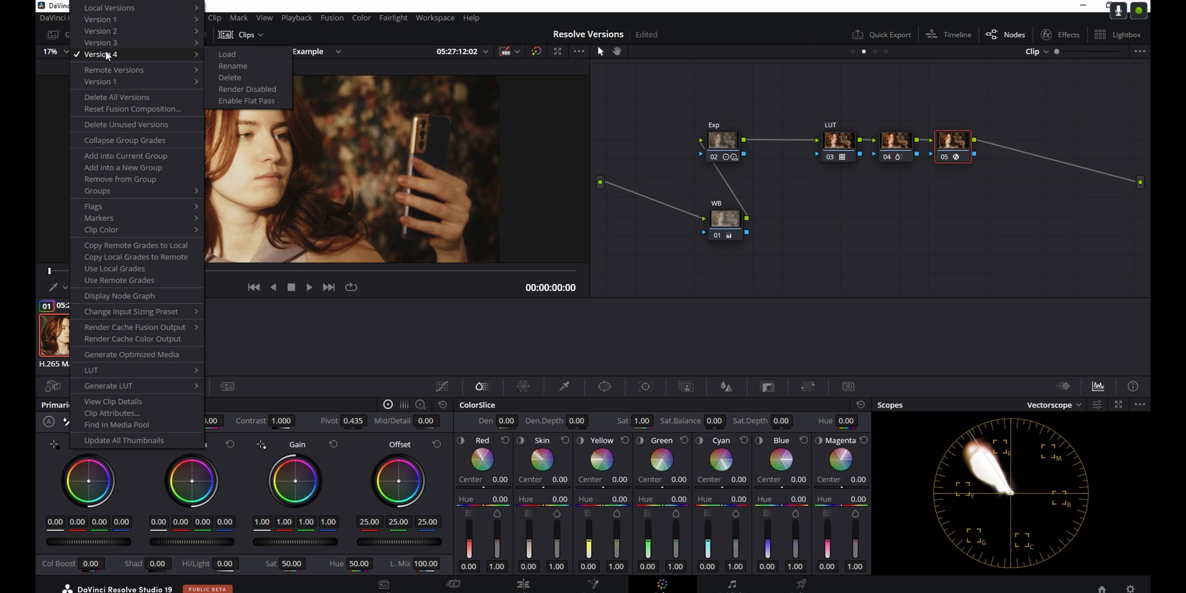
mouse_move(100, 30)
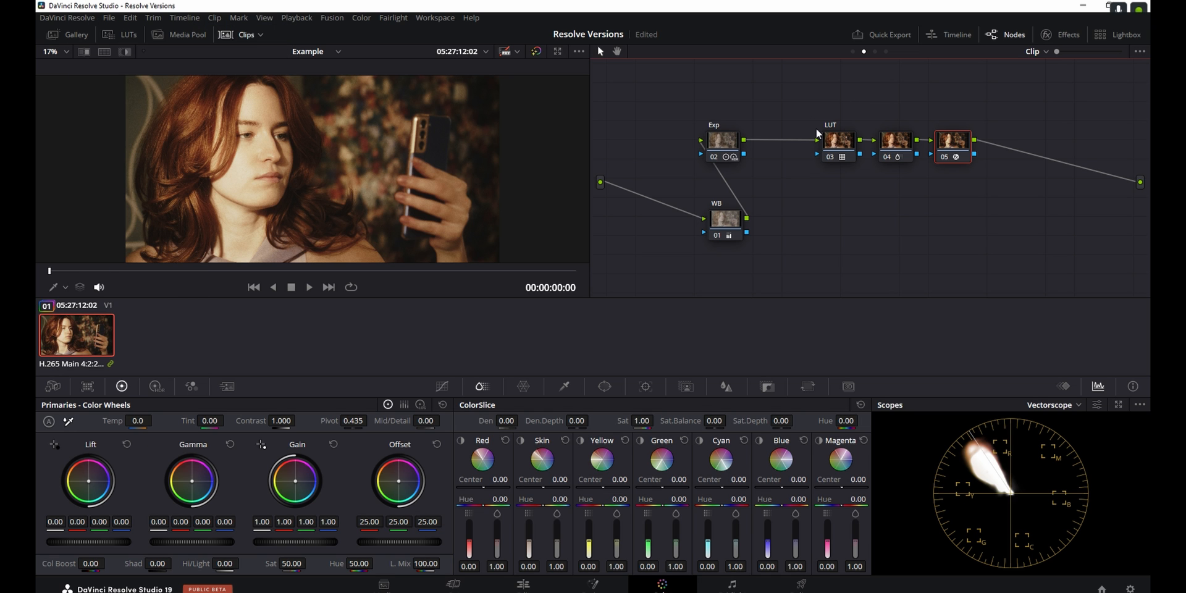
mouse_move(818, 81)
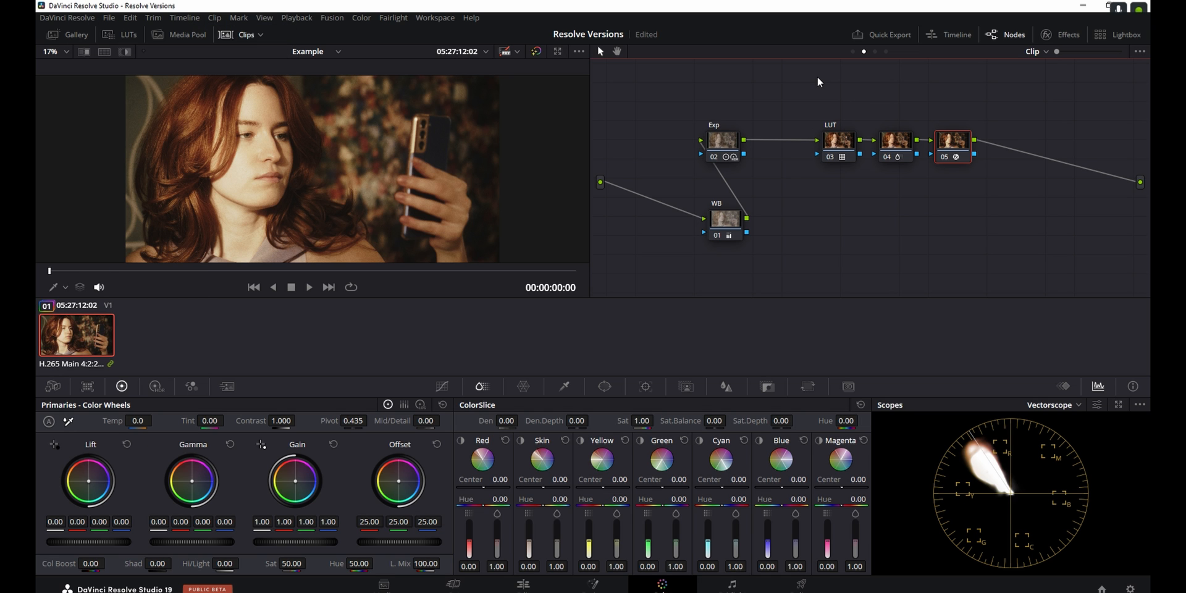